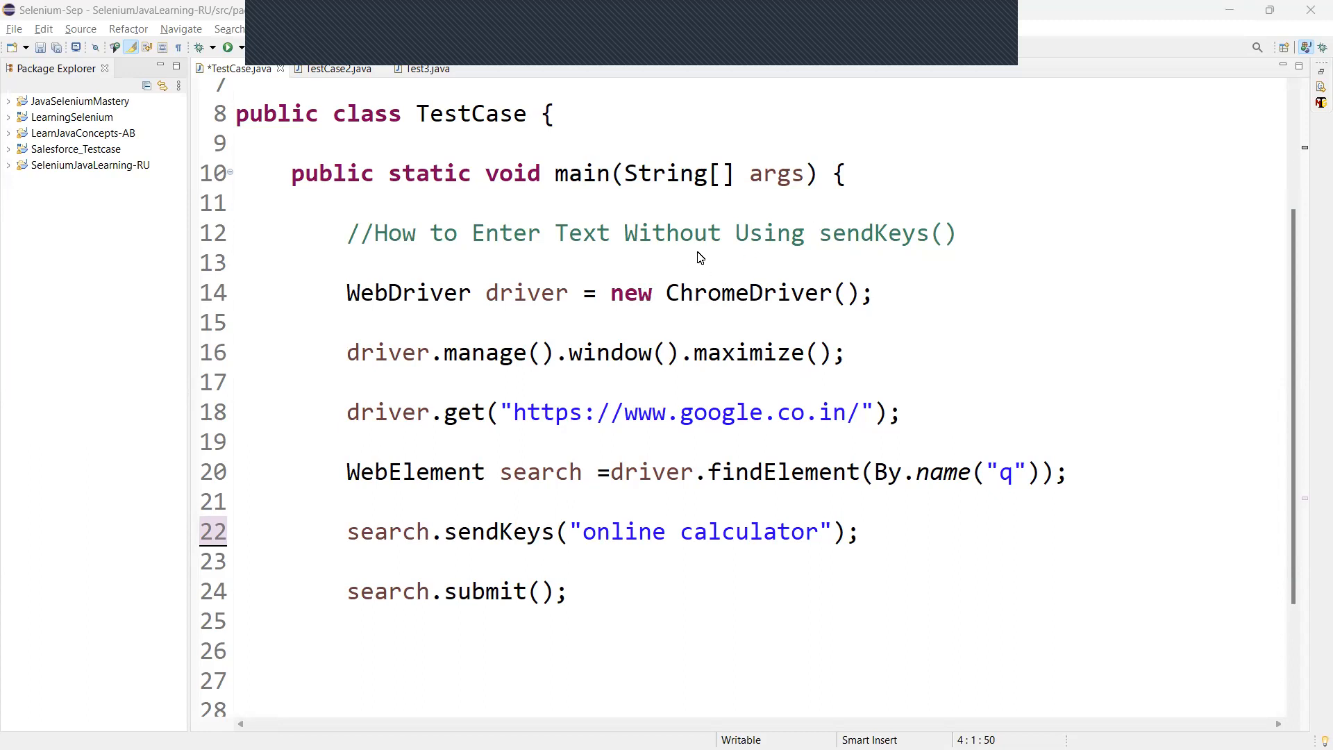
mouse_move(714, 248)
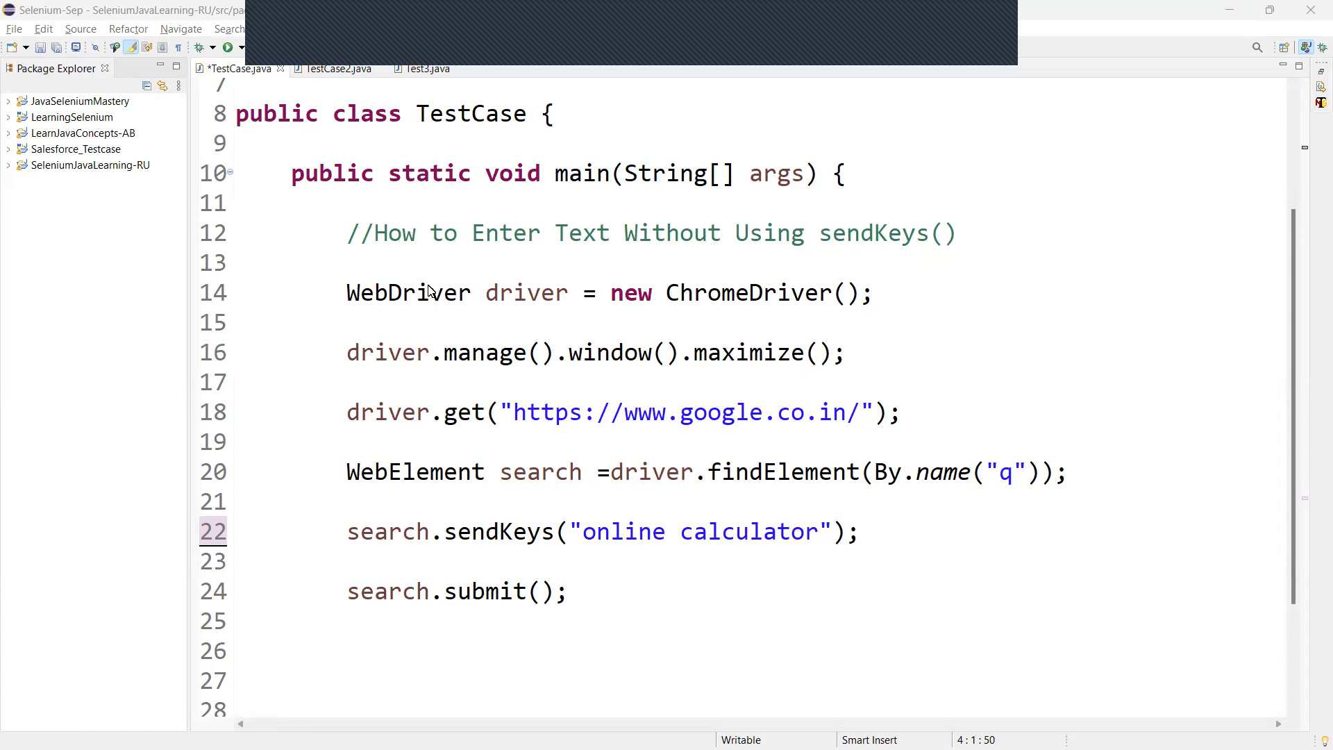
Step: Highlight the findElement line and search variable, then enter 'online calculator'
drag(390, 292, 663, 292)
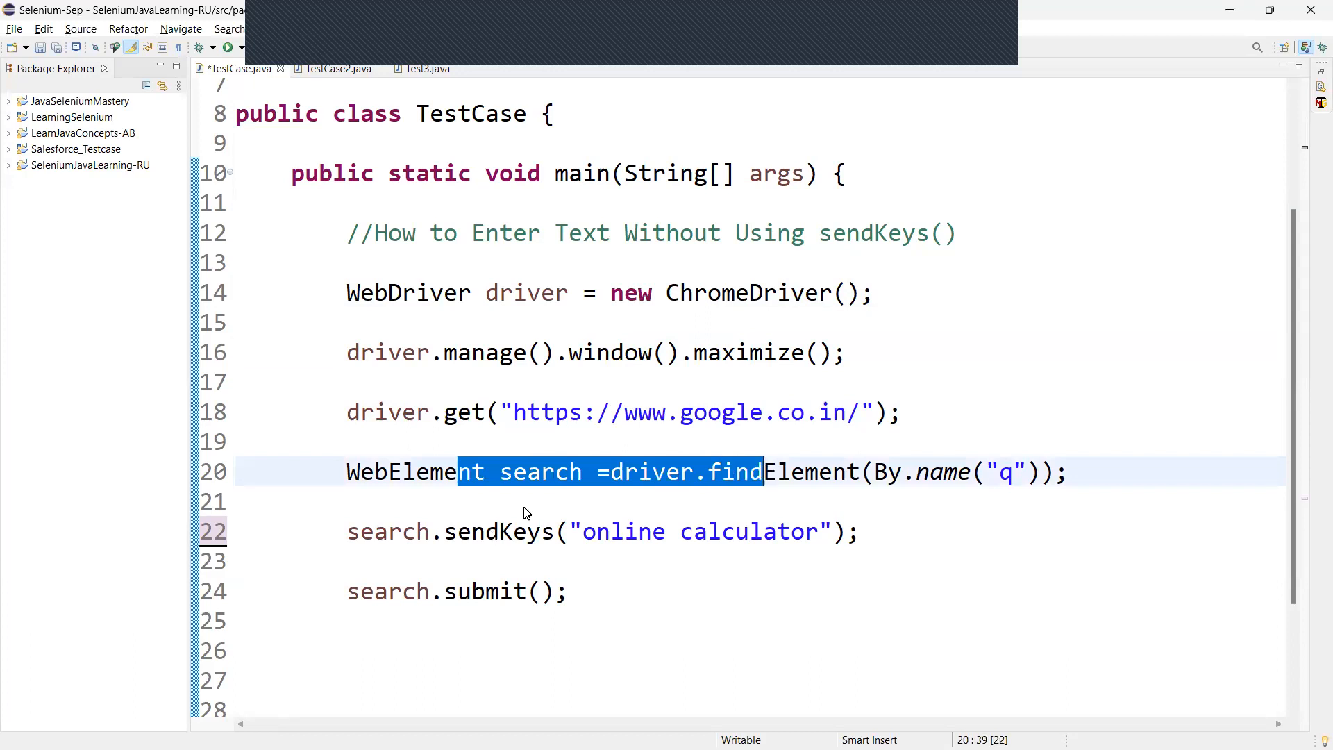
double_click(541, 472)
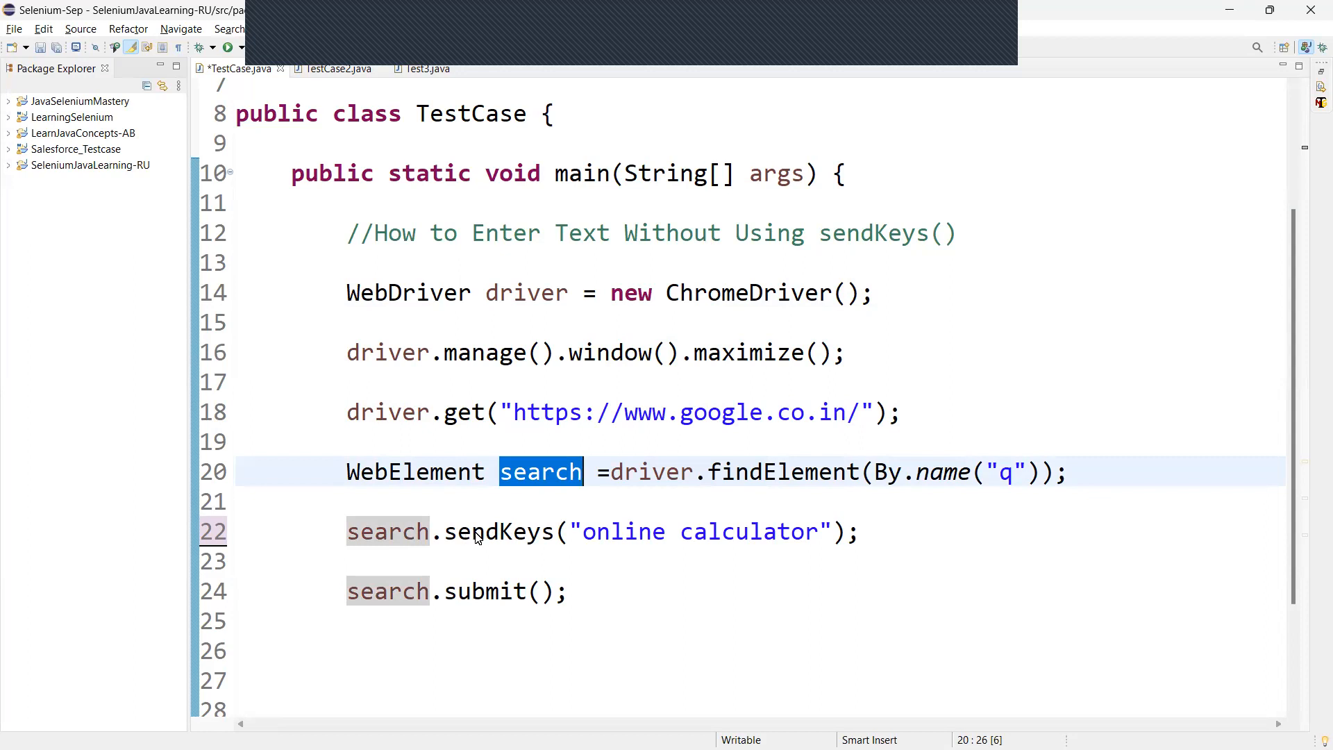
double_click(502, 531)
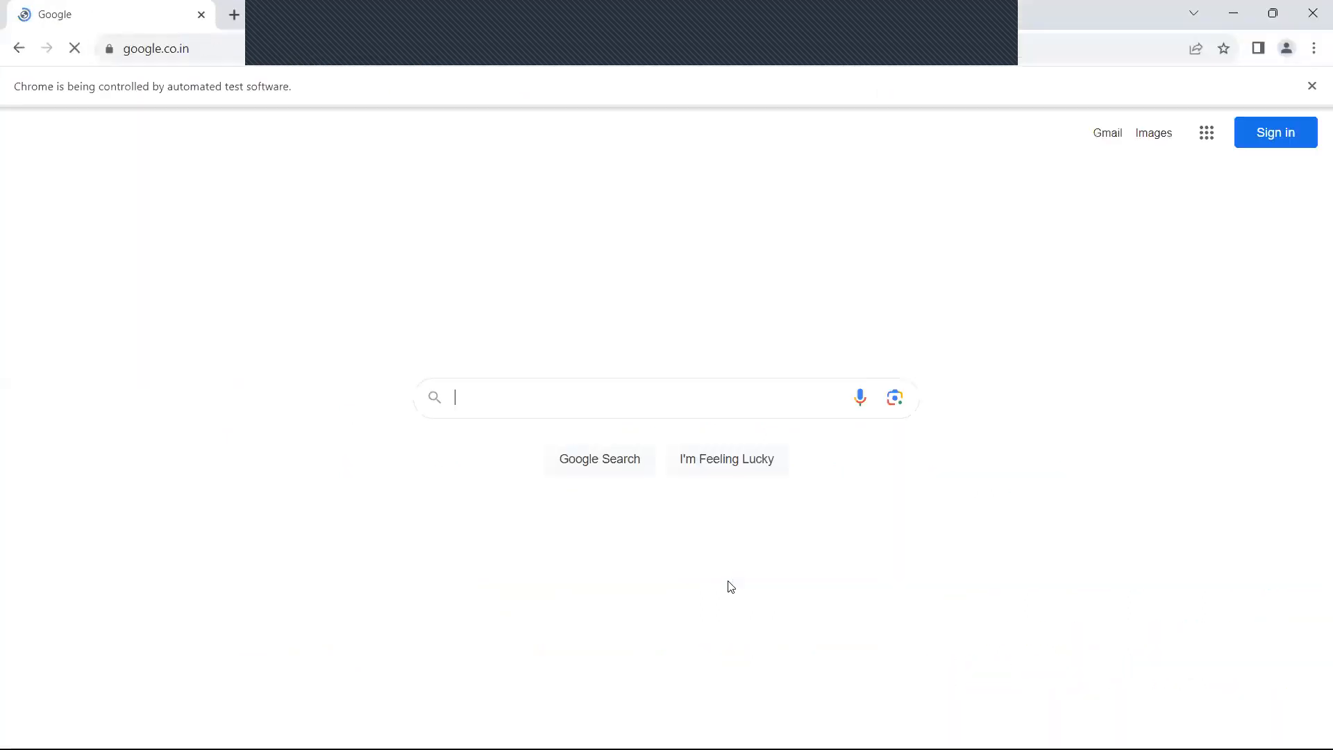
text(online calculator");)
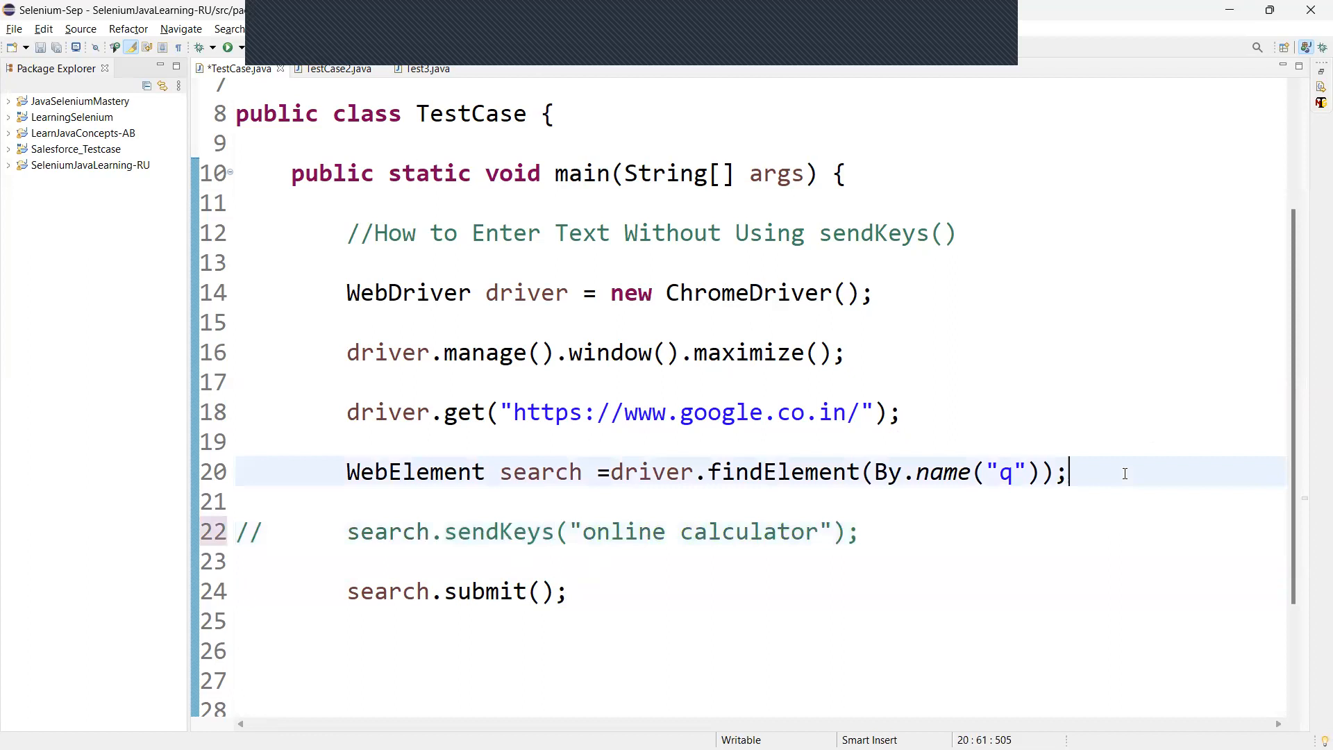
Step: On a new line, declare JavascriptExecutor jse = (JavascriptExecutor)driver;
key(enter)
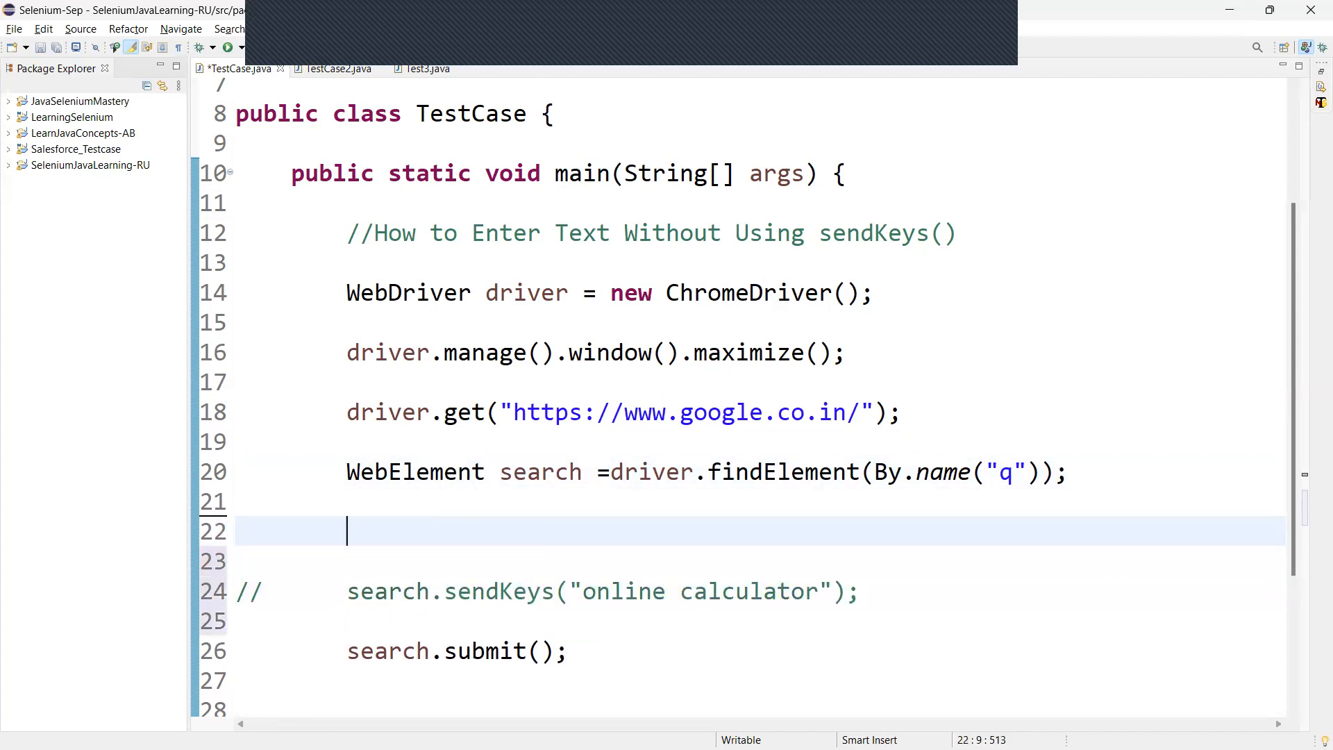
text(Javascri)
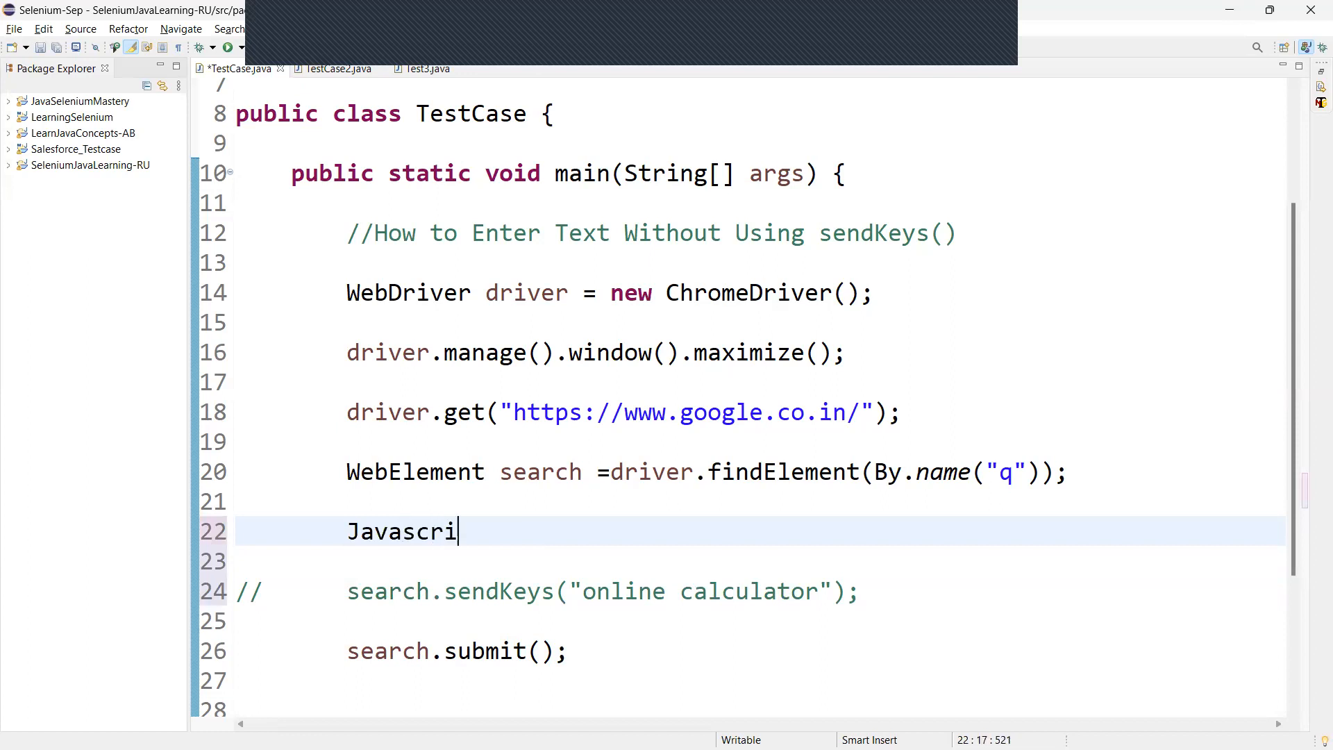
text(ptExecut)
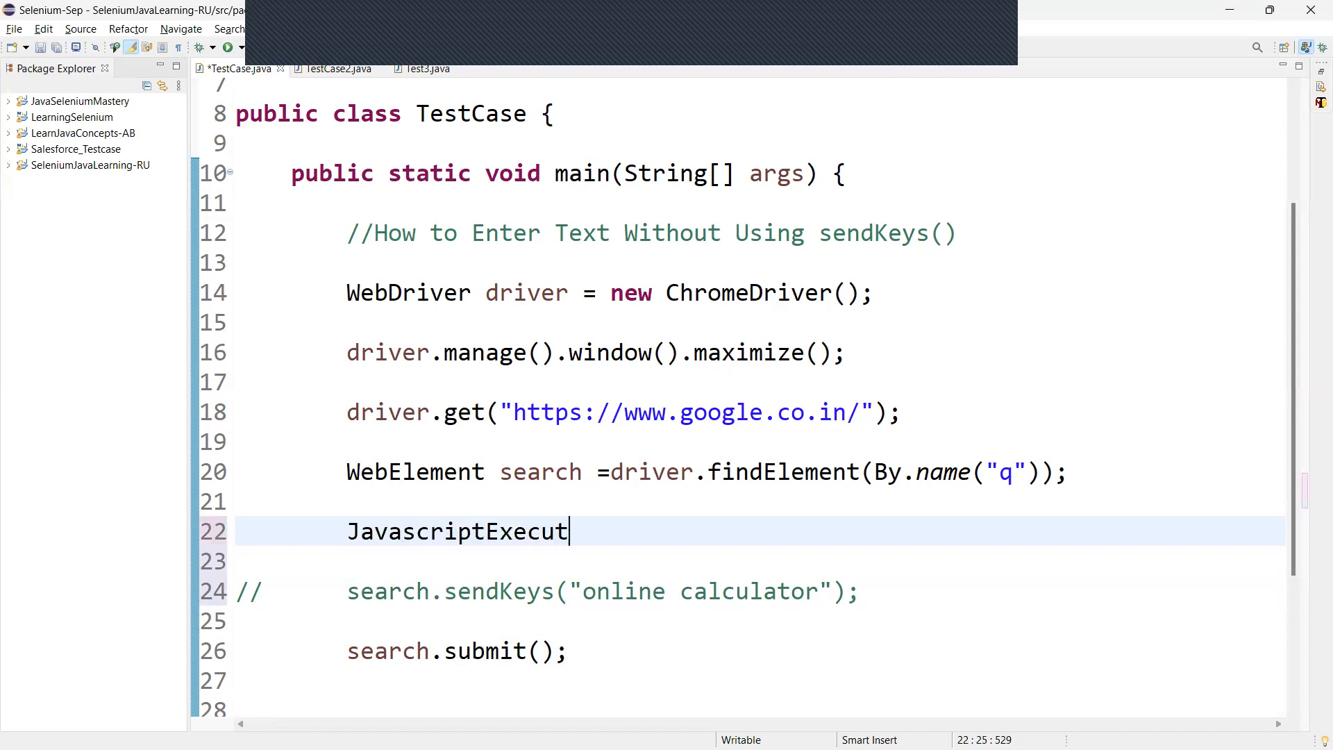
text(or jse)
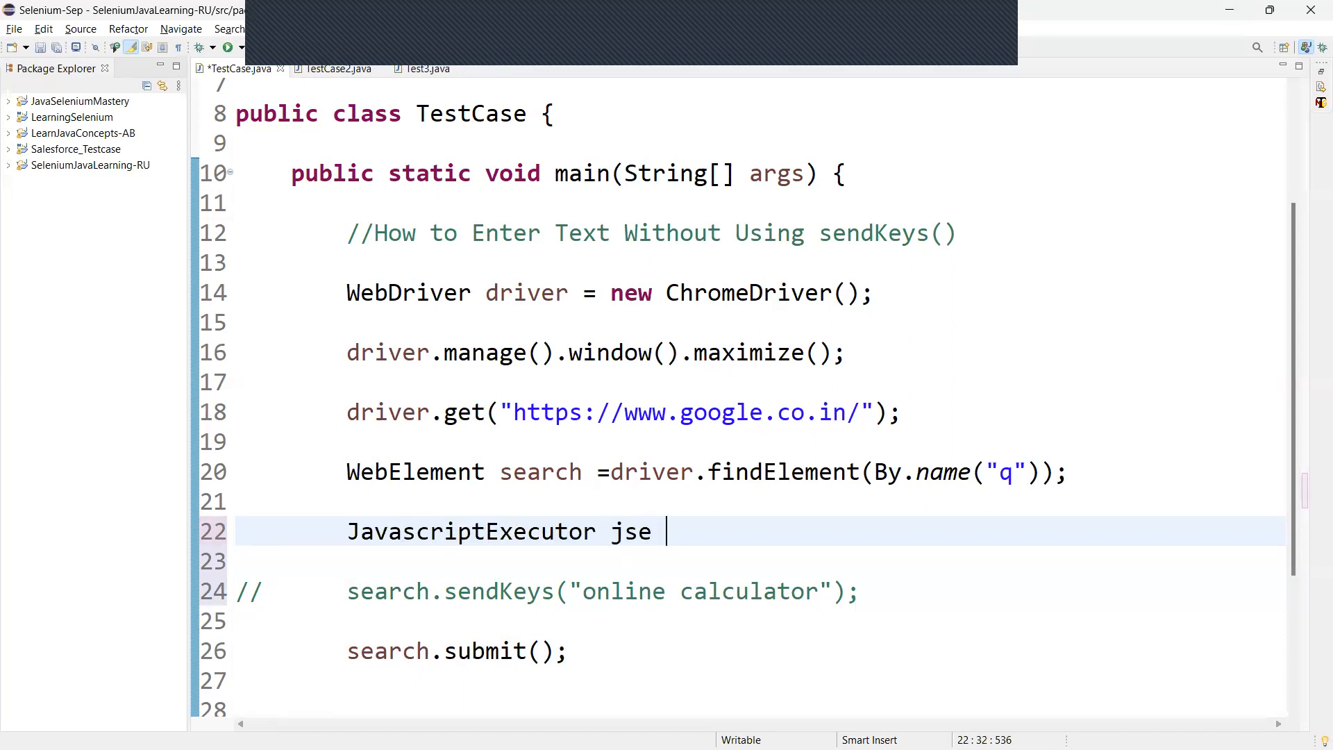
text(=)
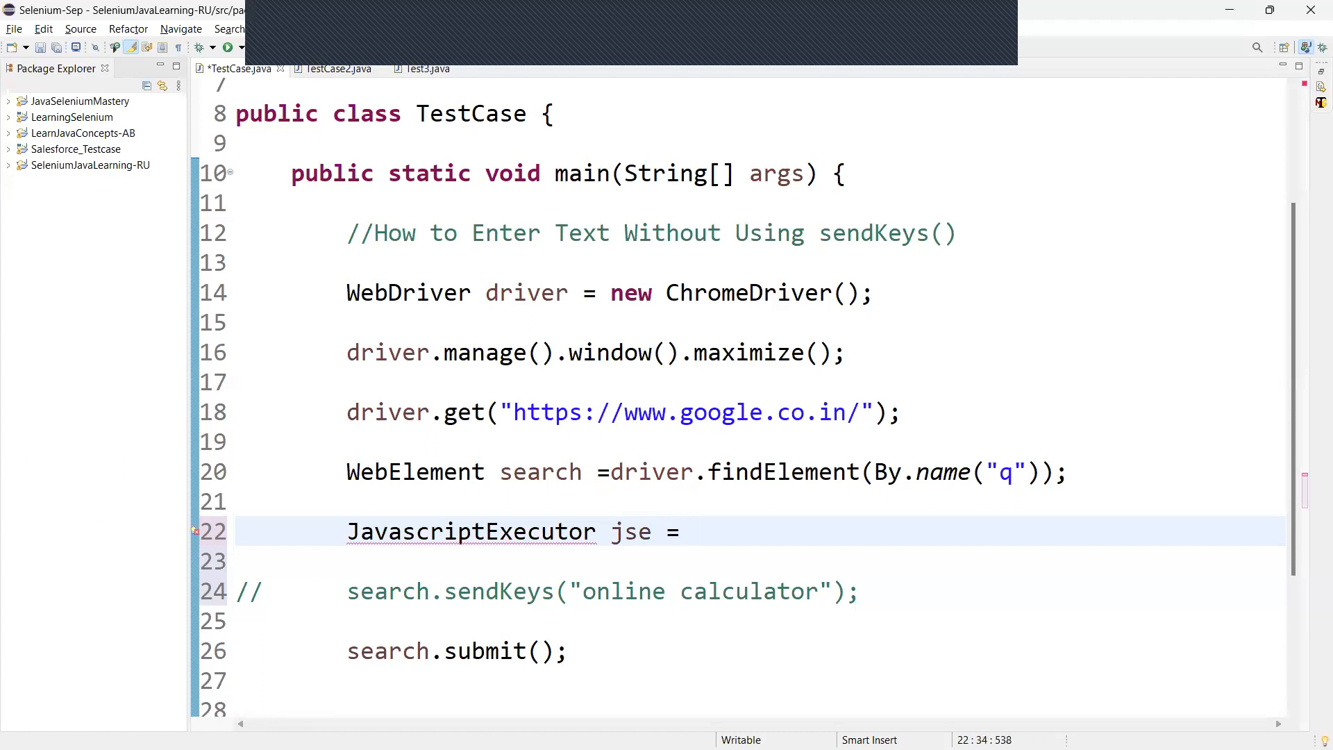
text(())
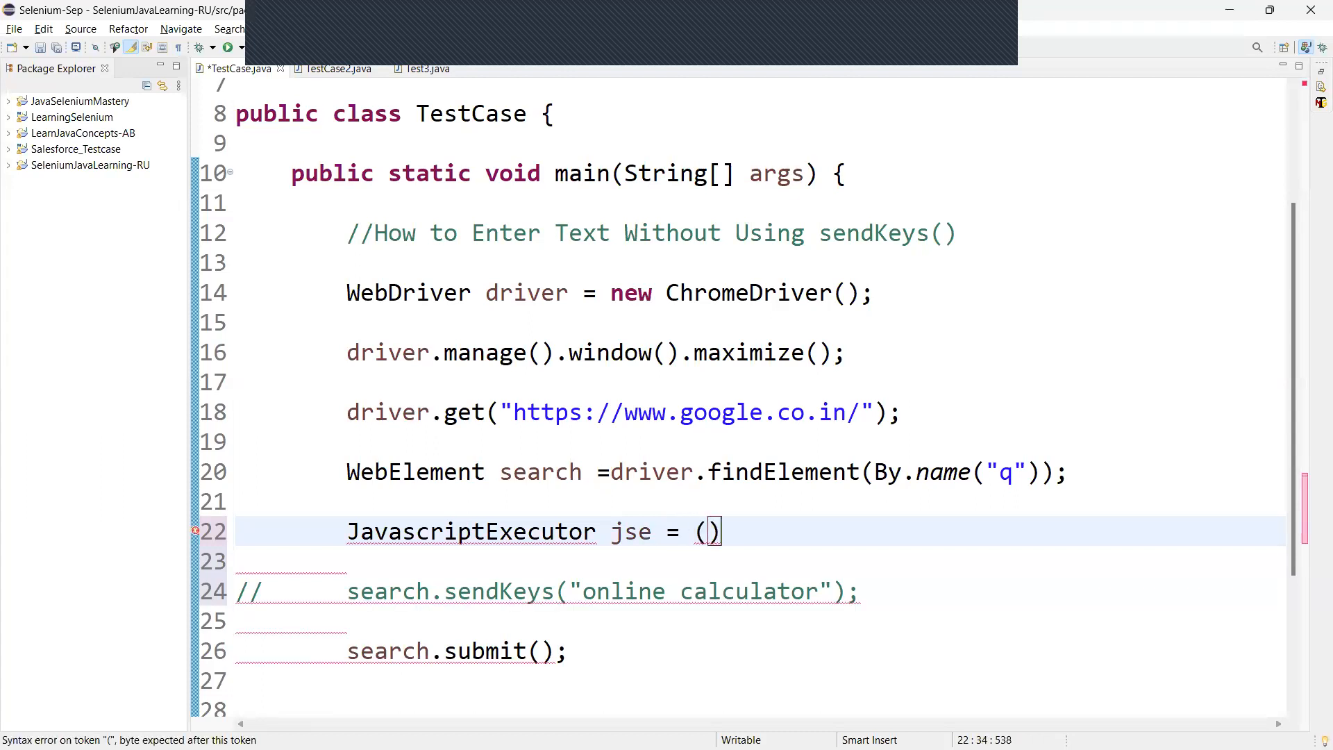
text(Javascri)
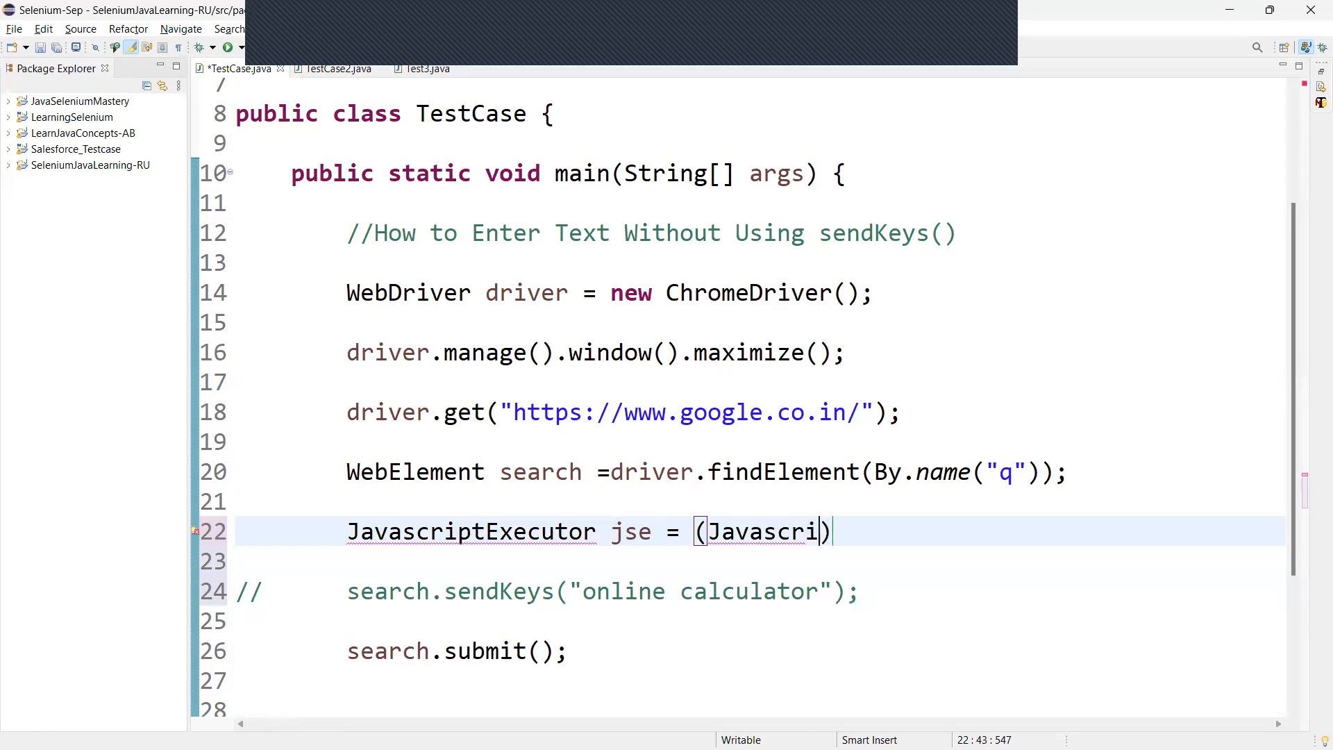
text(ptExe)
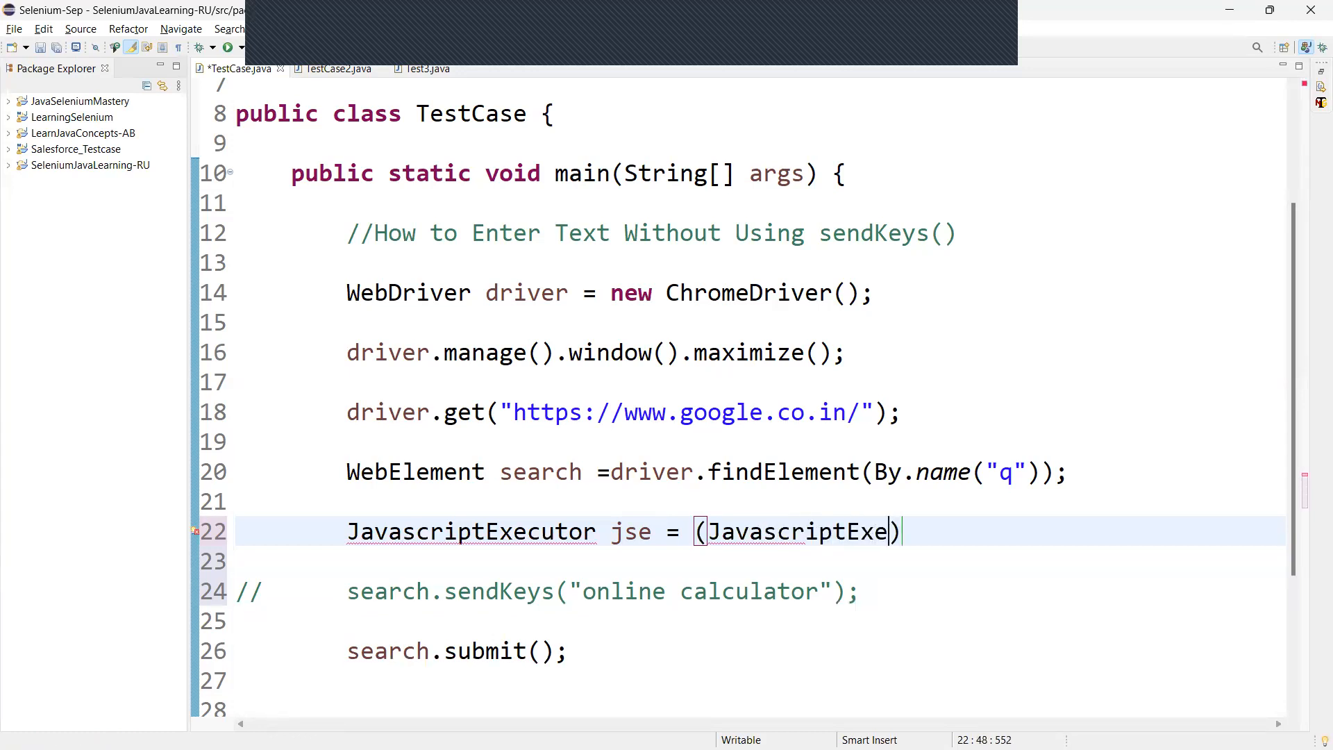
text(cutor)d)
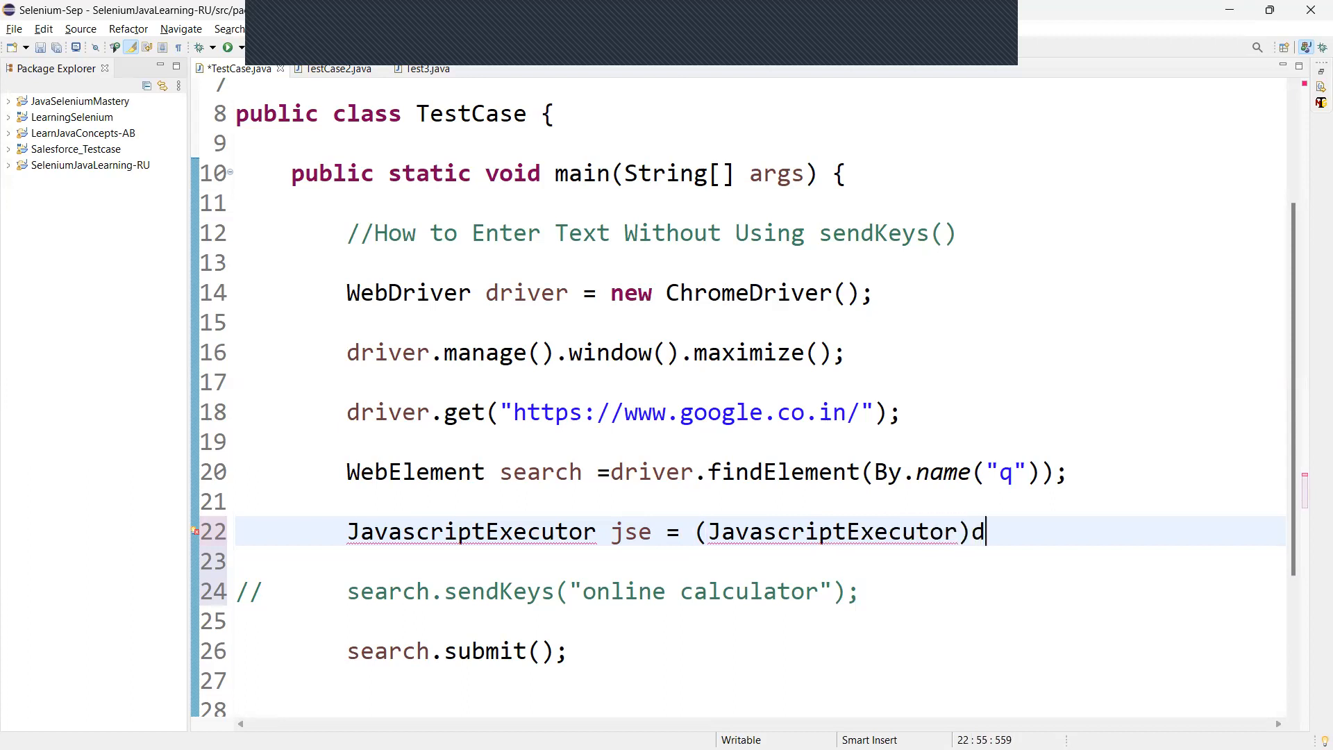
text(river;)
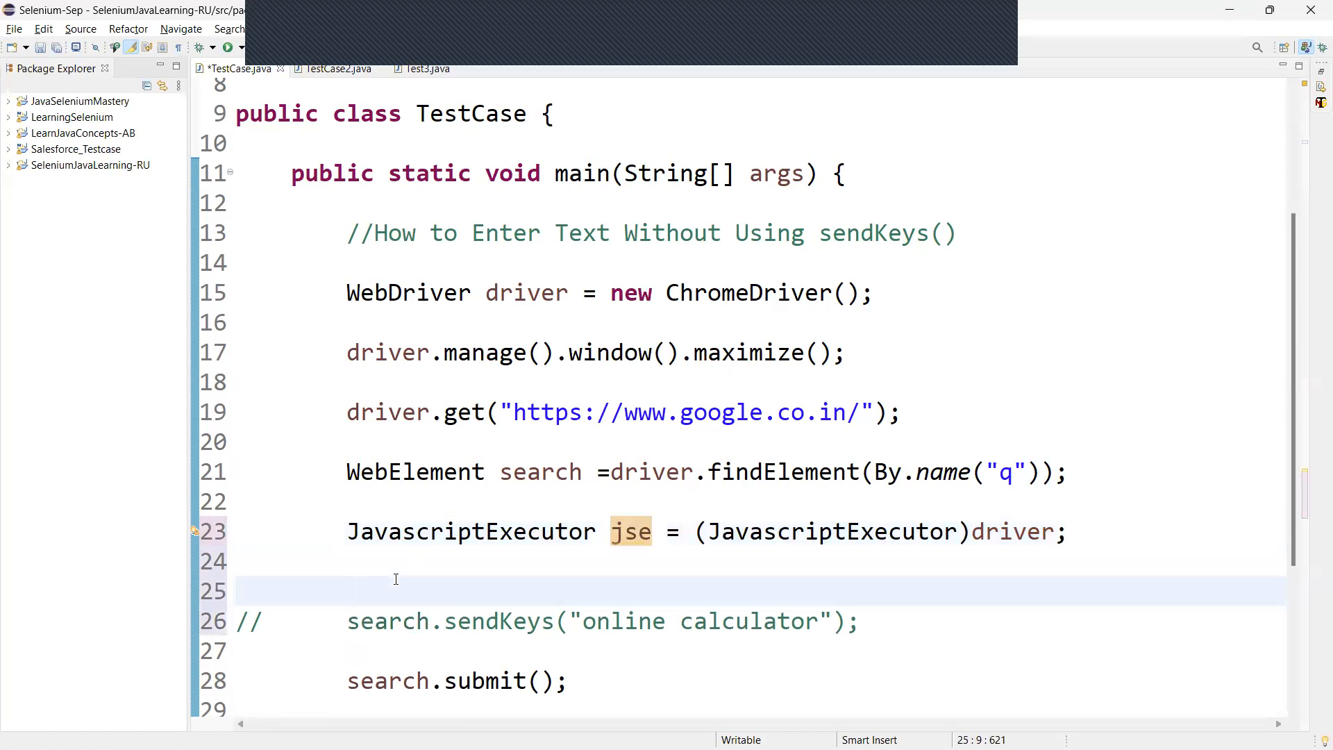
Step: Add jse.executeScript with script string "arguments[0].value='online calculator'"
text(jse.)
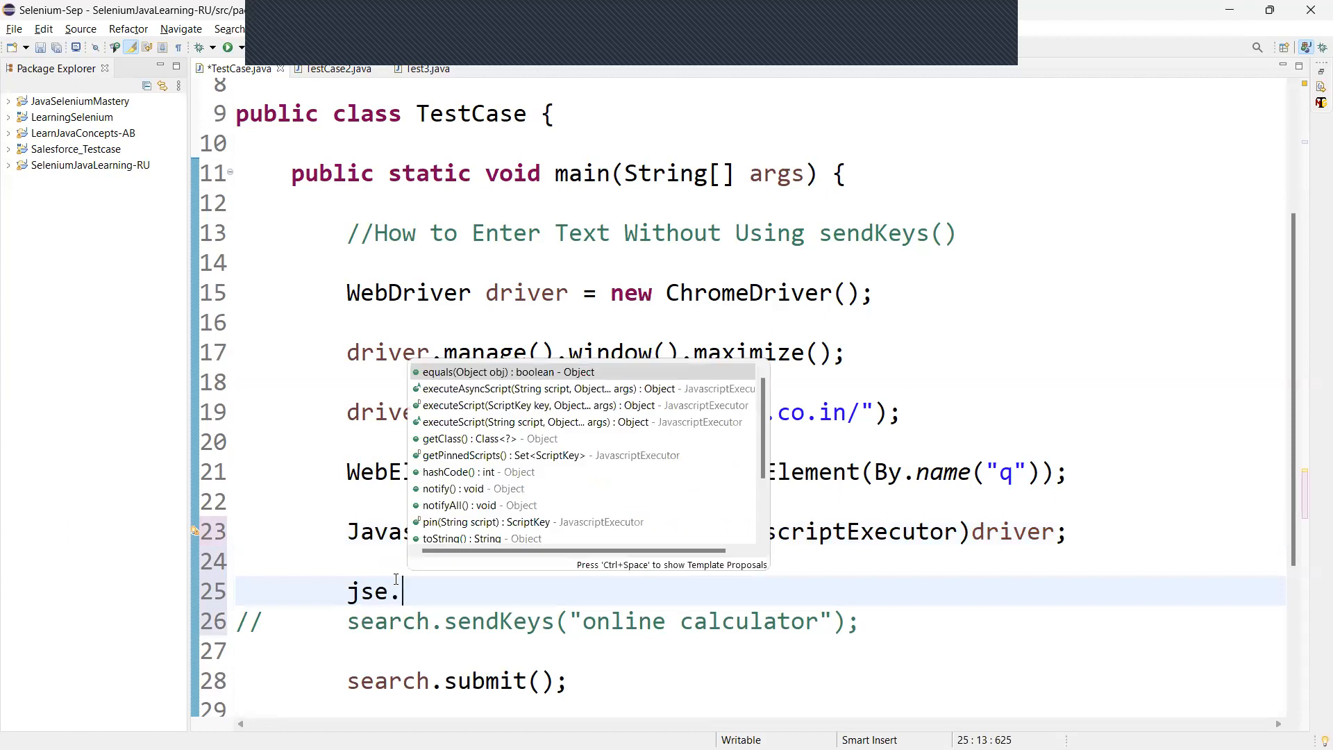
text(executeScript(null, args))
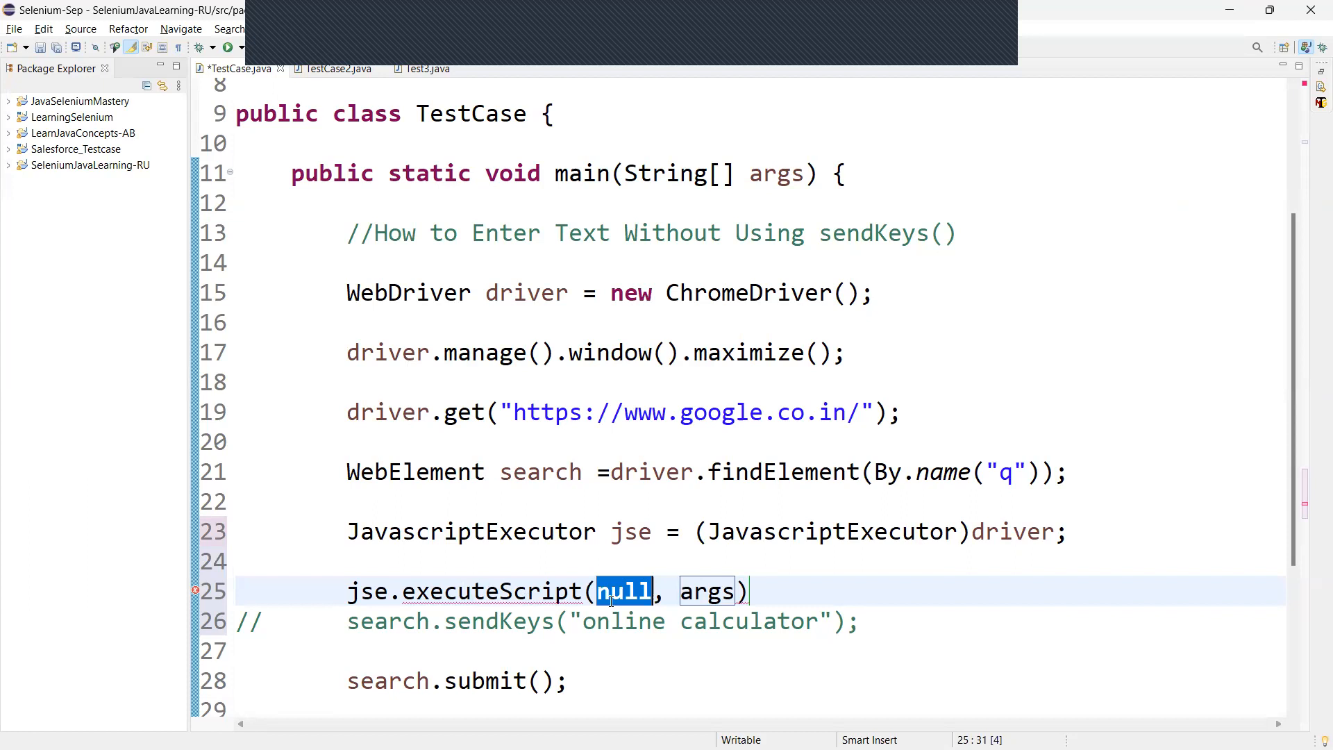
text("")
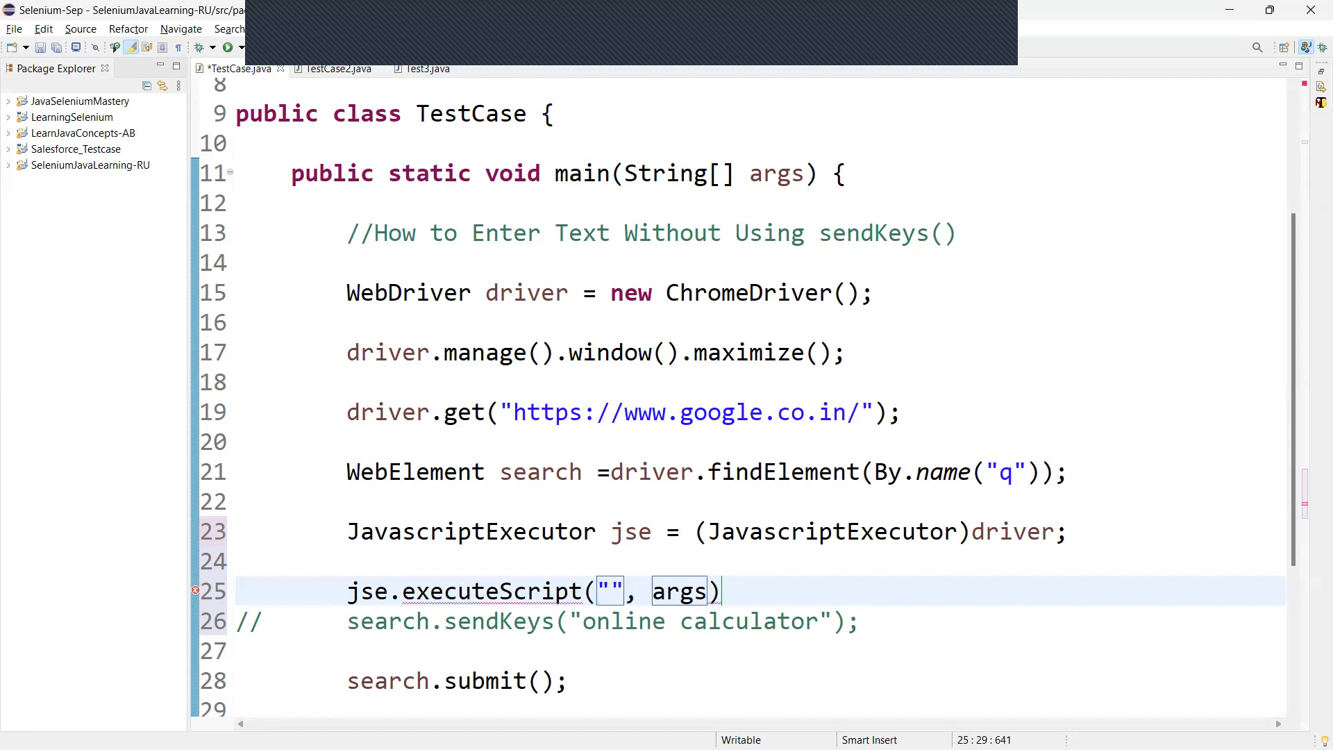
text(argumen)
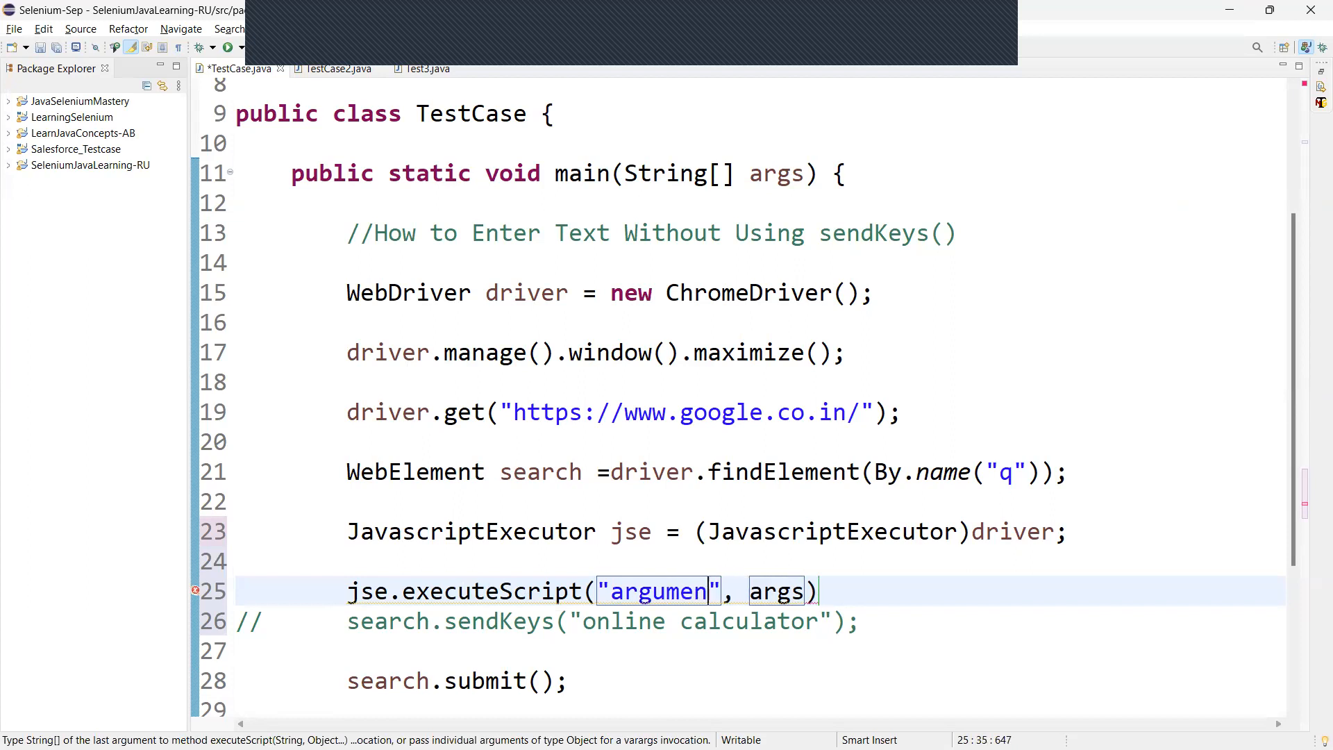
text(ts[)
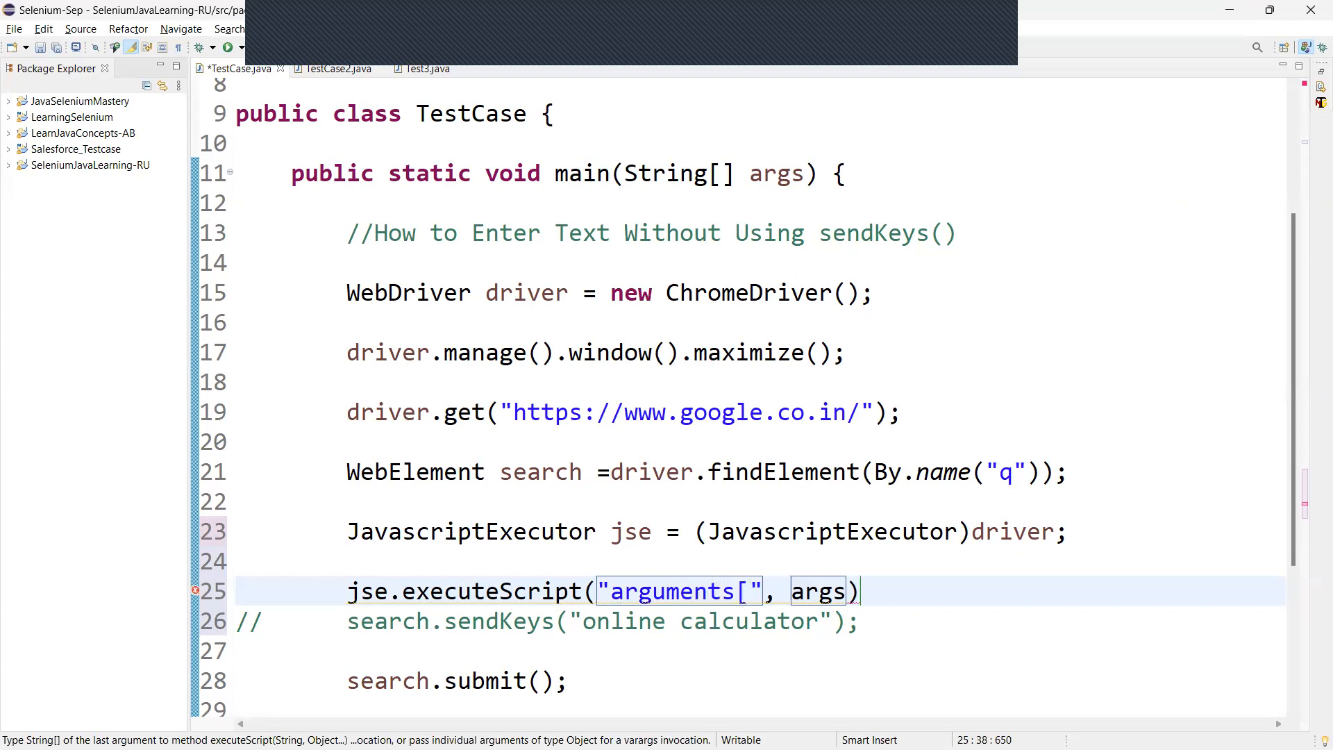
text(0].)
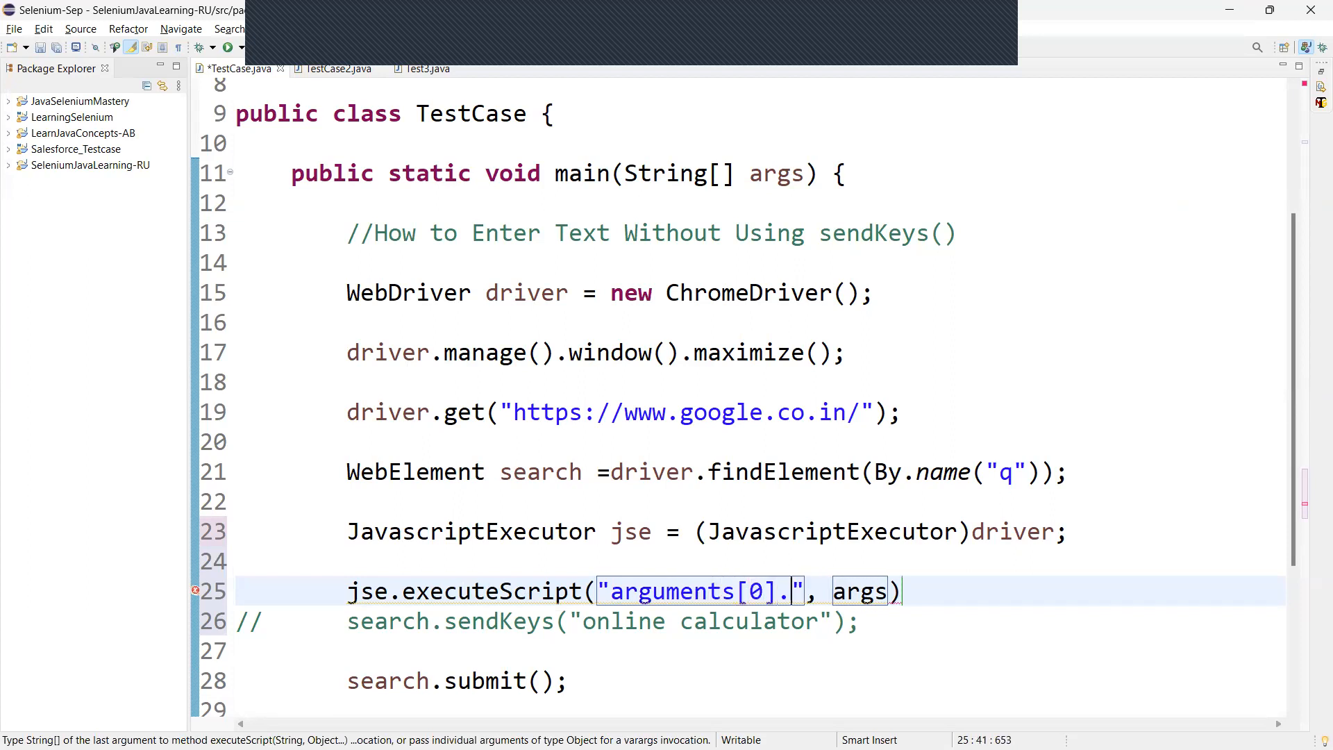
text(value'')
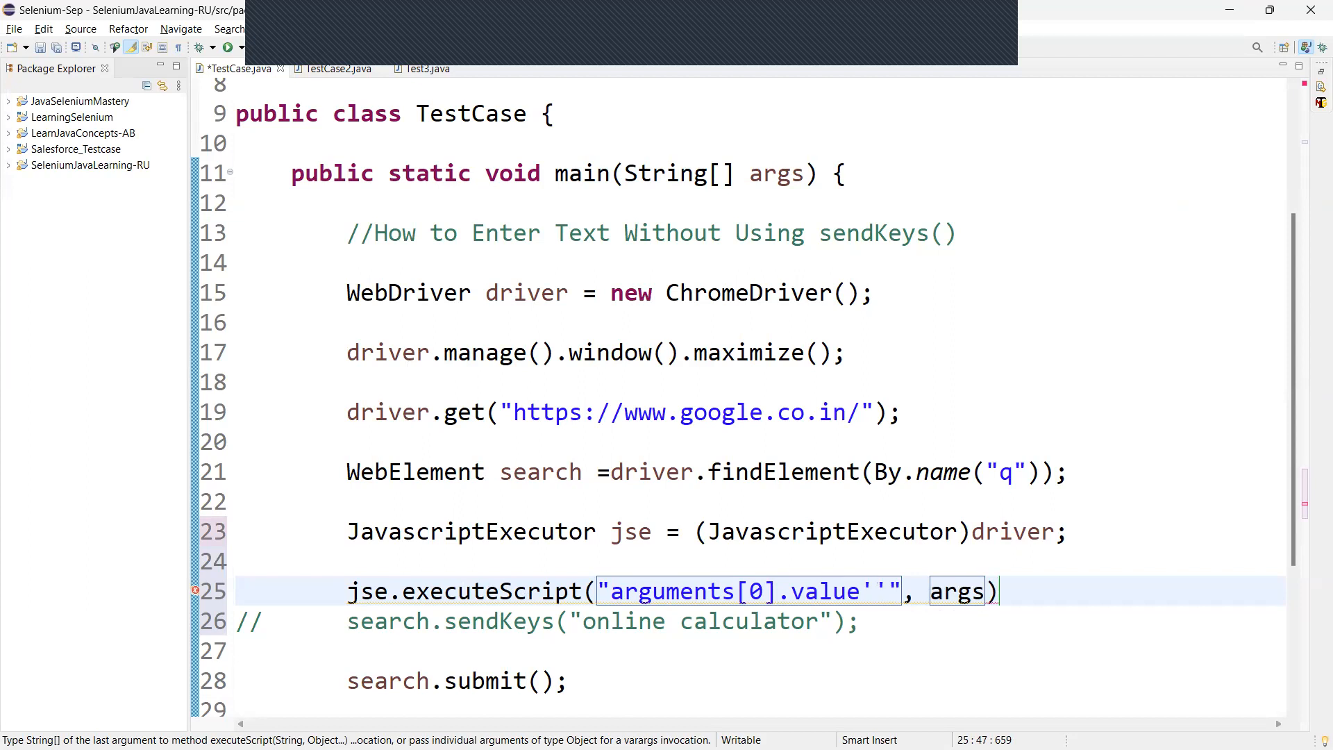
key(Backspace)
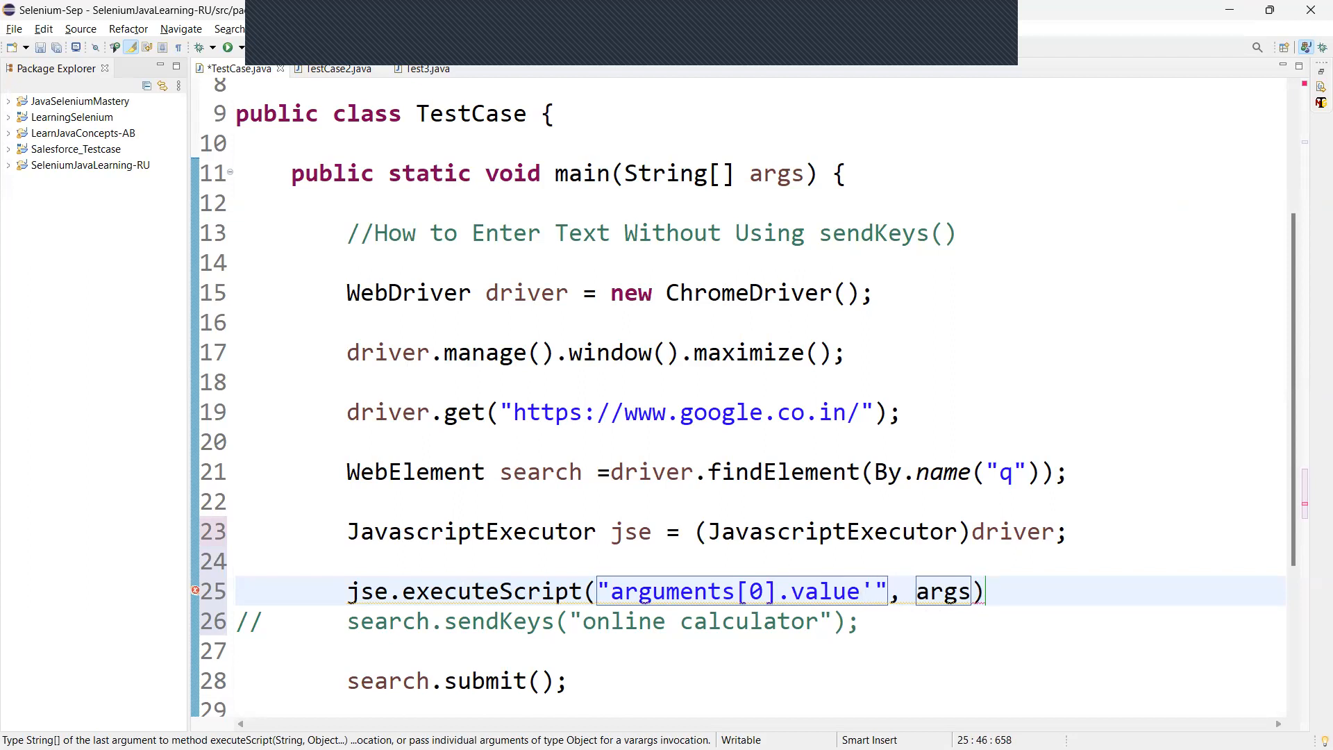
text(=')
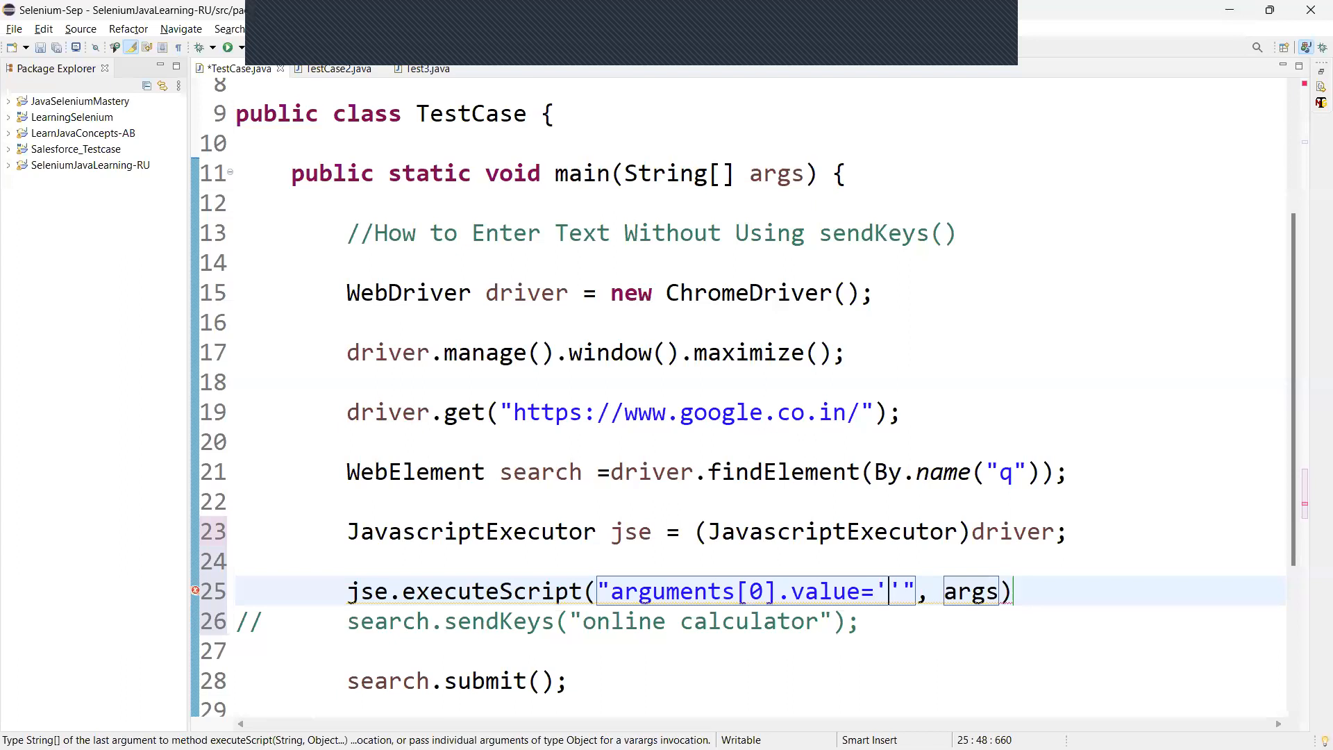
text(online)
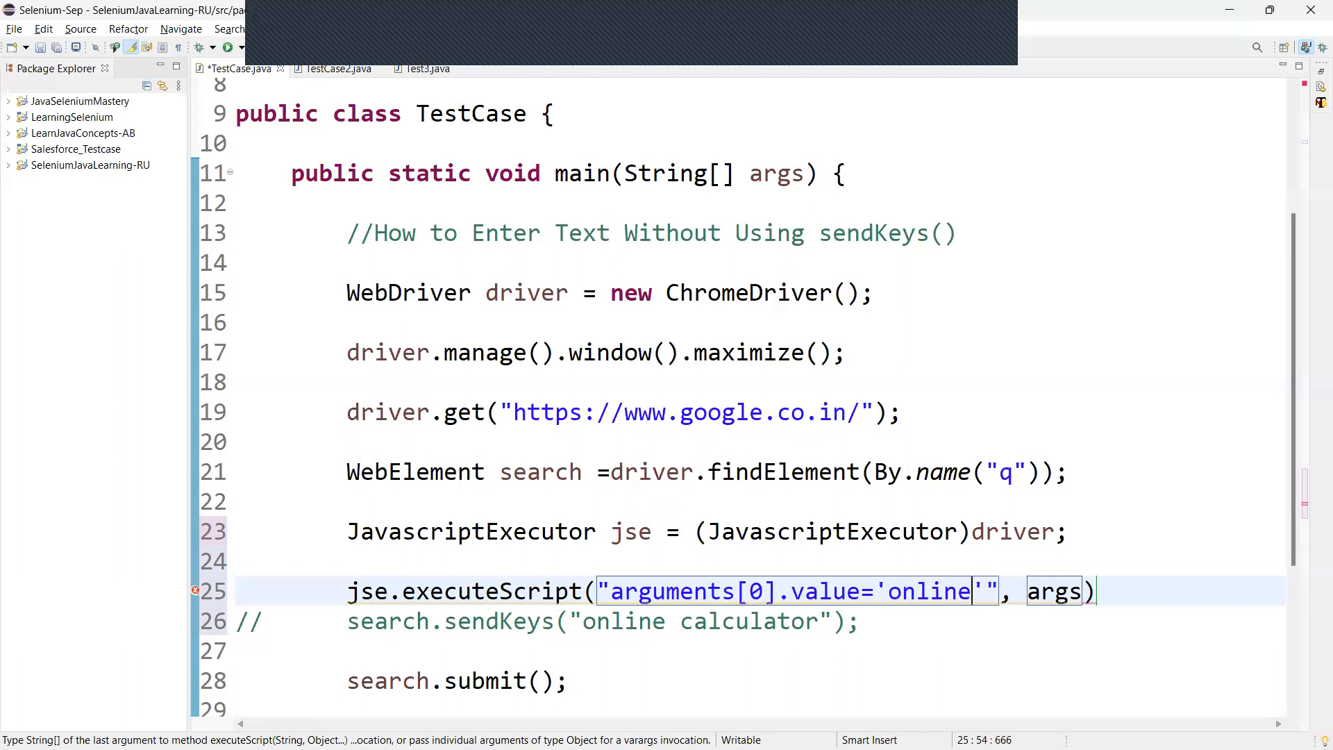
text(calculat)
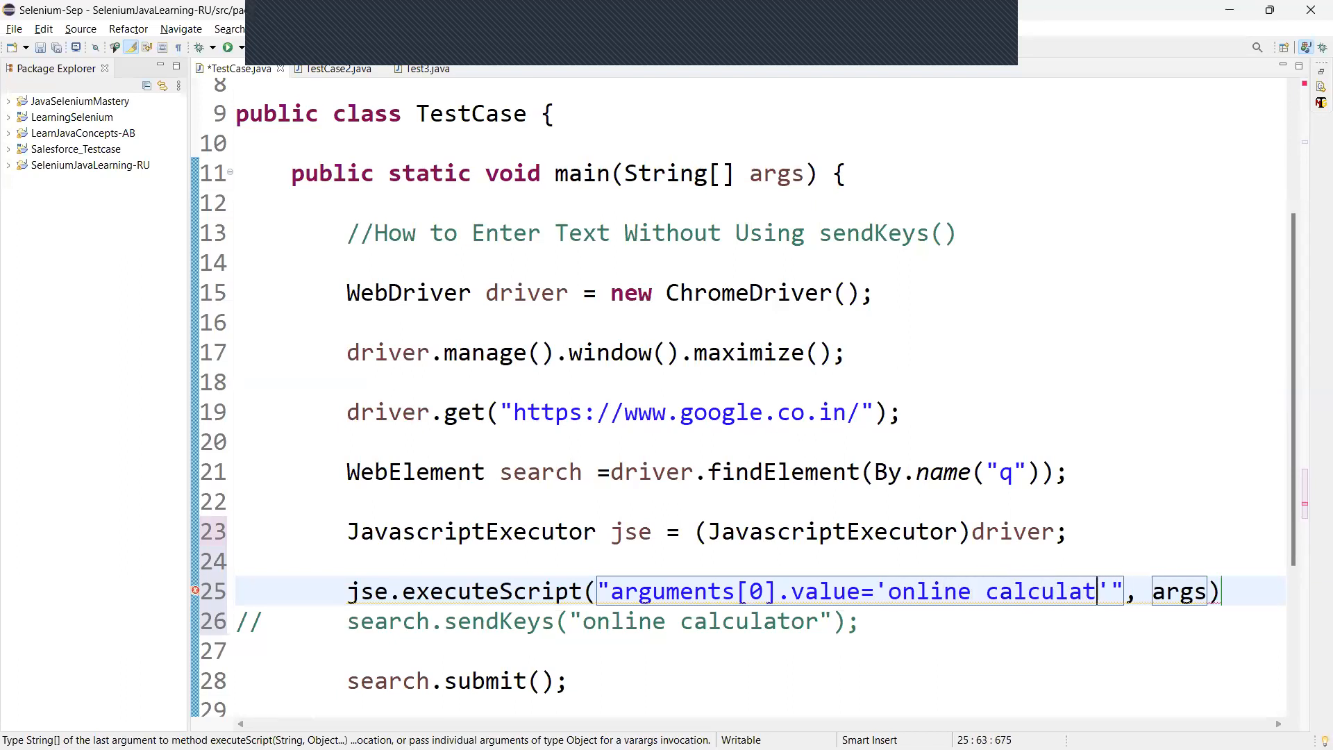
text(or)
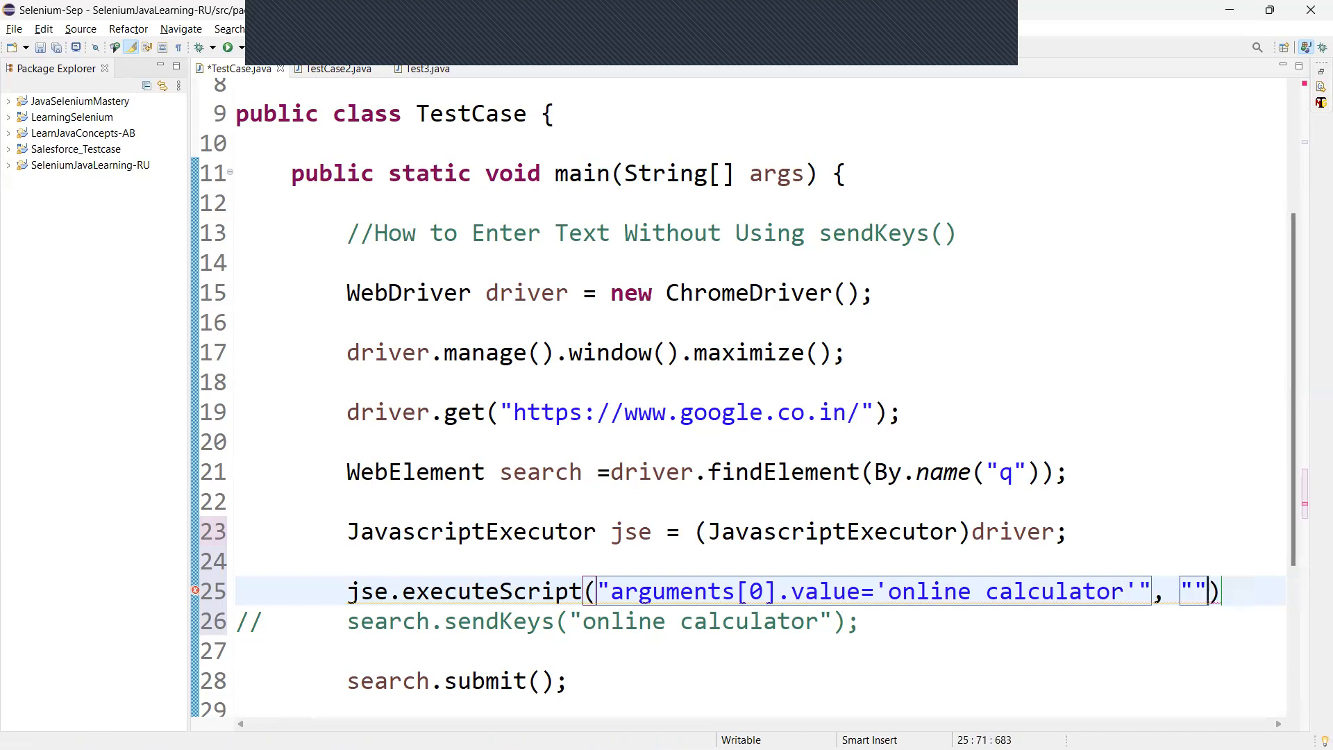
Step: Pass search as the executeScript second argument, review the call, and save TestCase.java
key(BackSpace)
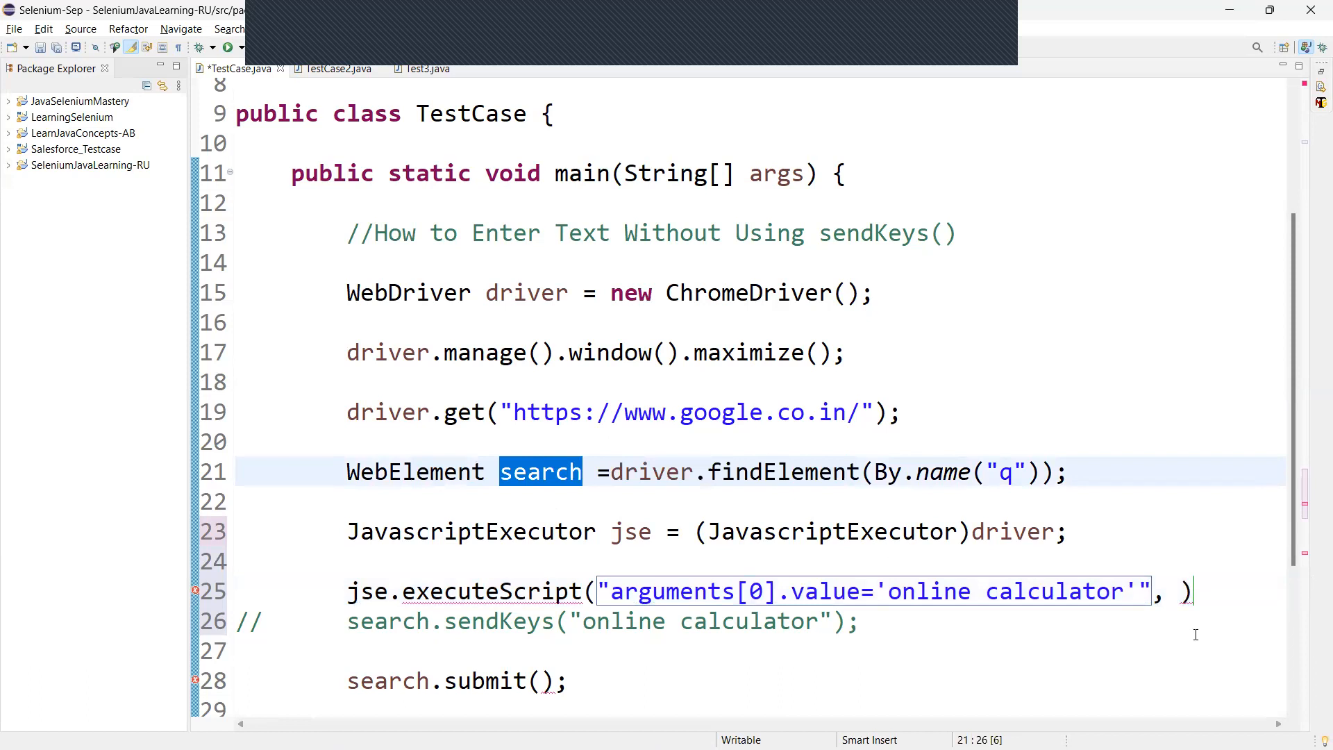
text(search)
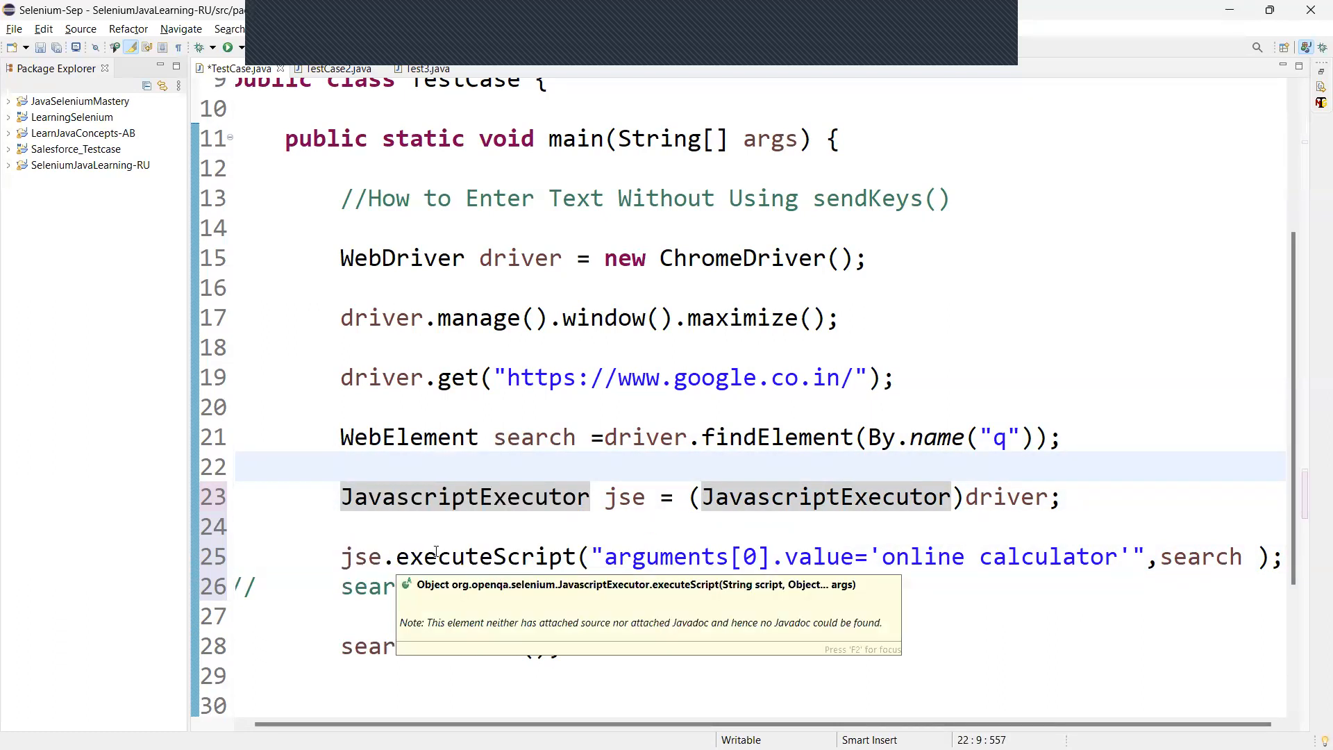
double_click(476, 556)
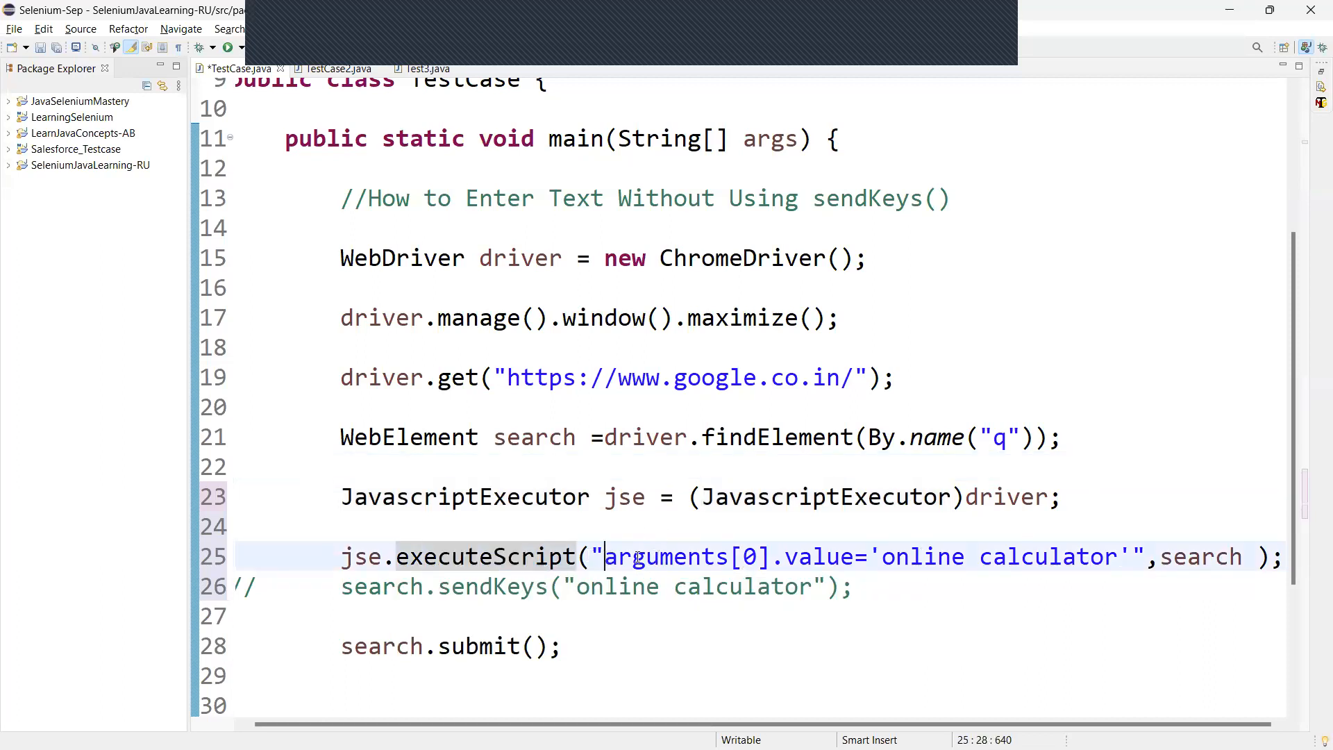
double_click(684, 557)
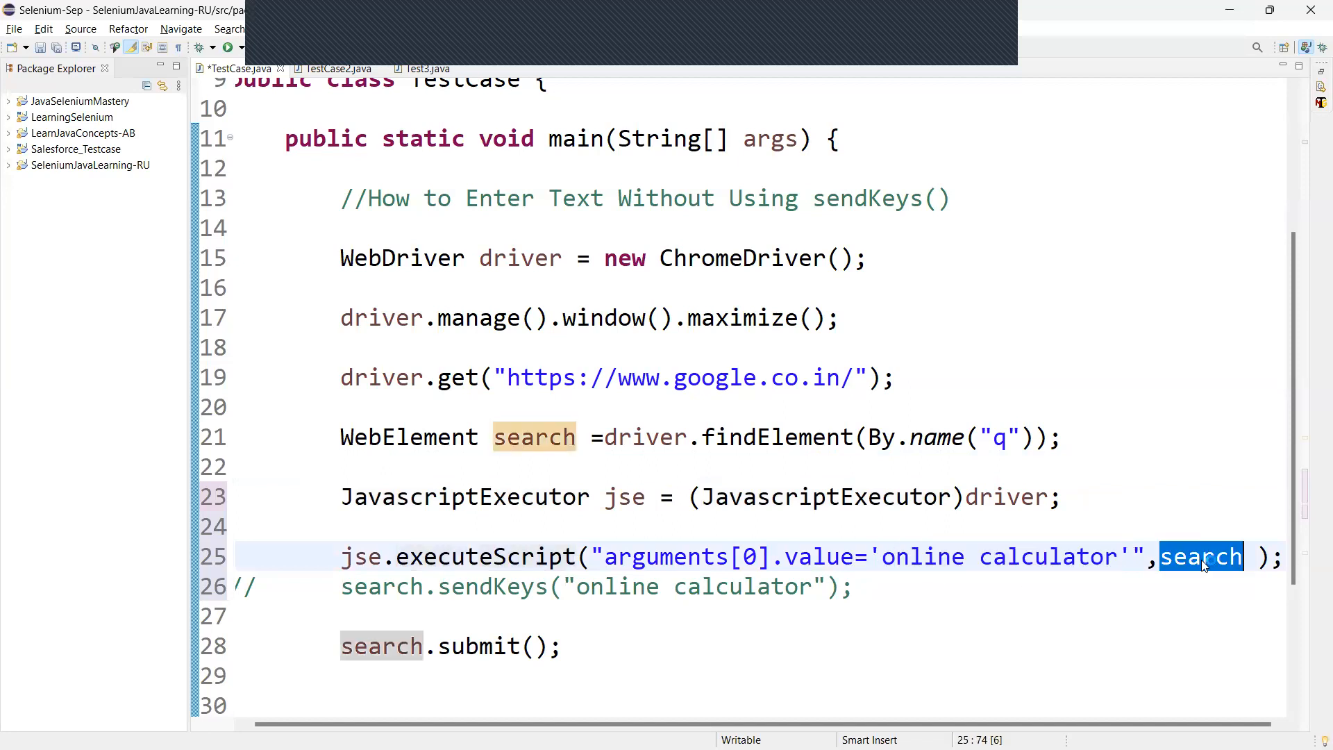
mouse_move(1200, 557)
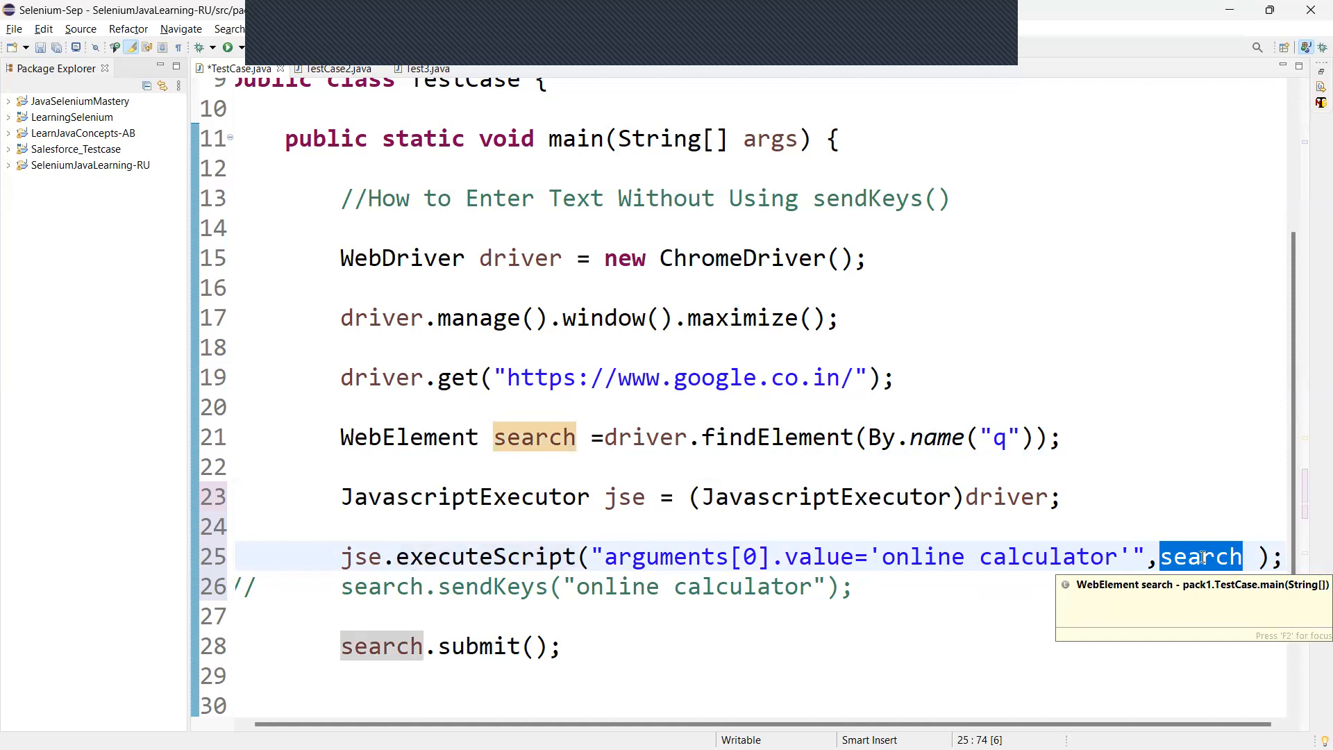
mouse_move(879, 620)
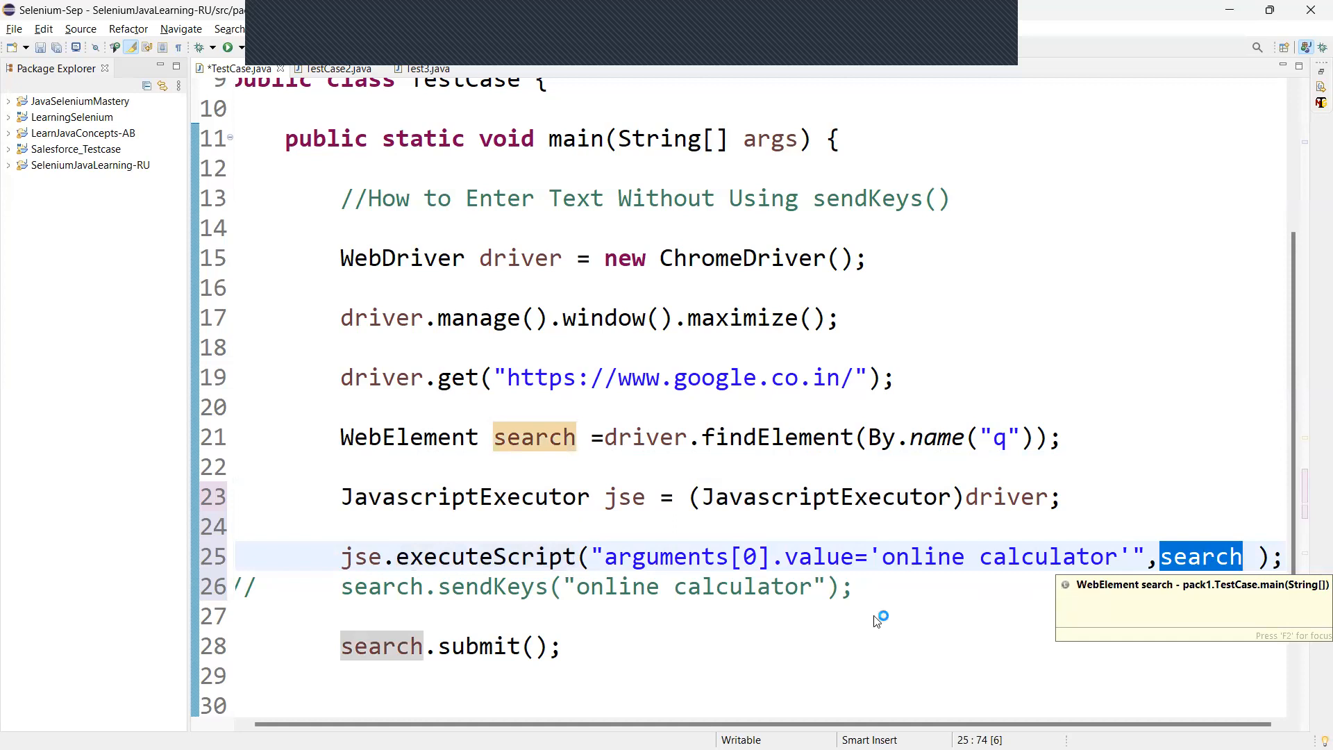
click(597, 616)
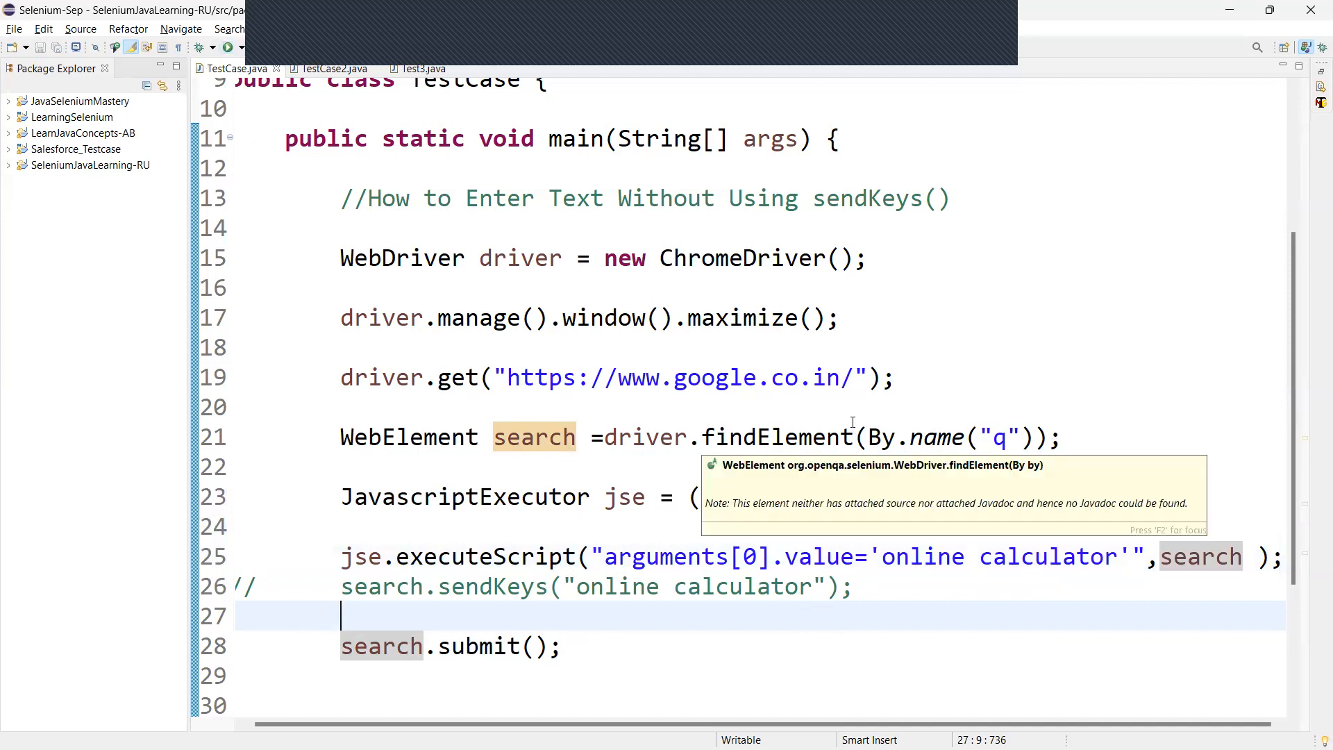
click(228, 46)
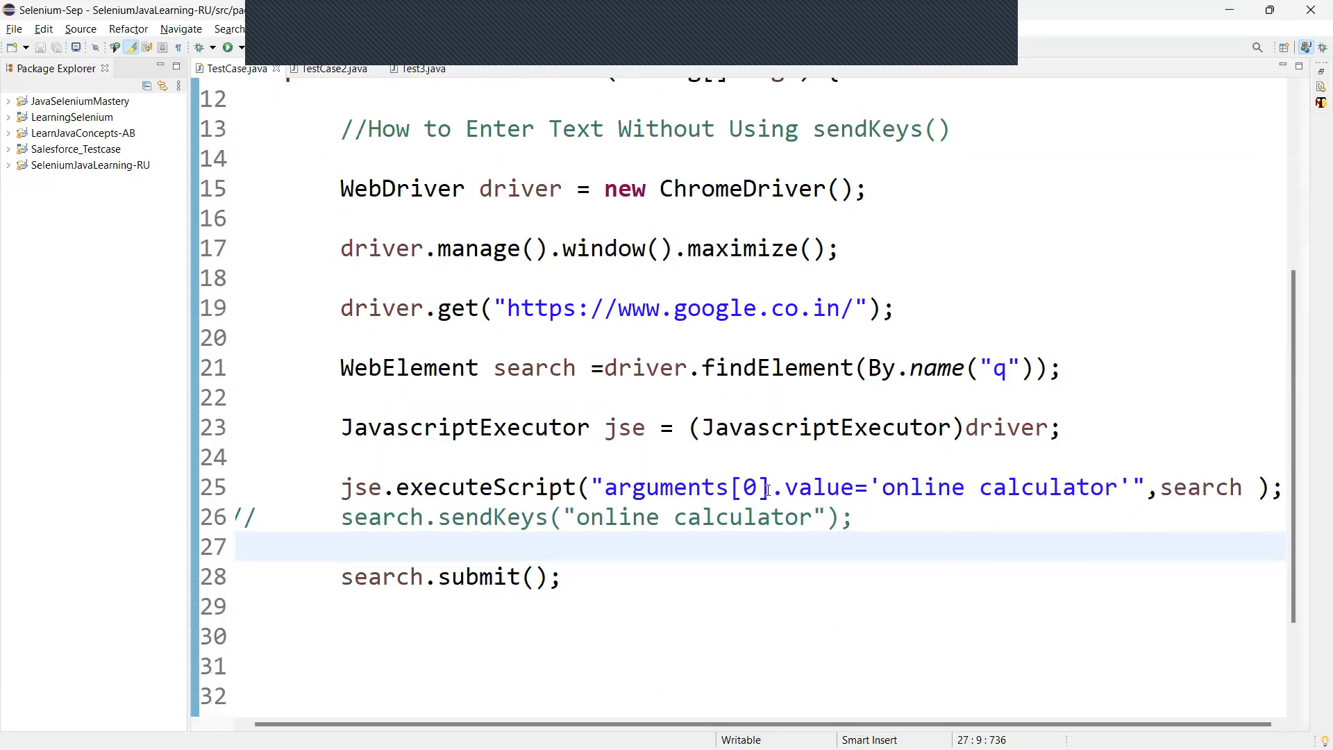
Step: Highlight arguments[0] and value, then comment out line 25's executeScript call
double_click(680, 487)
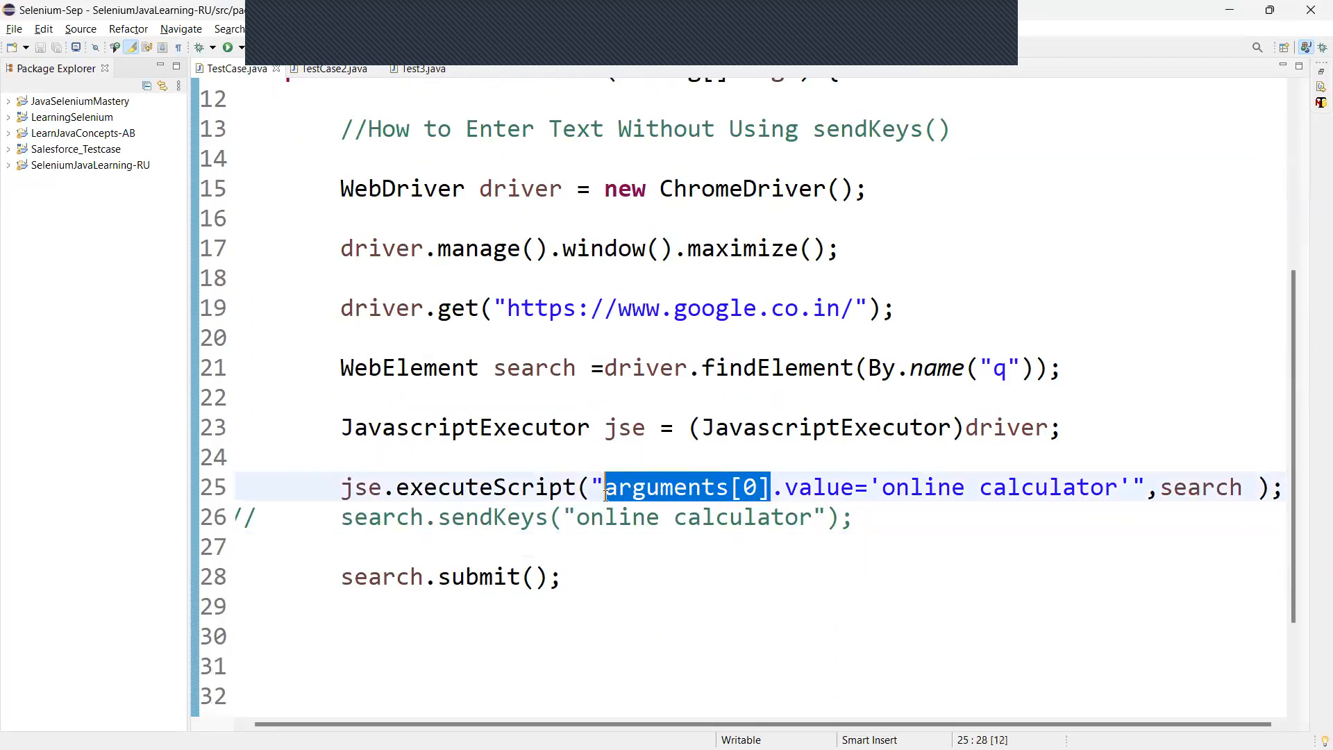
click(884, 488)
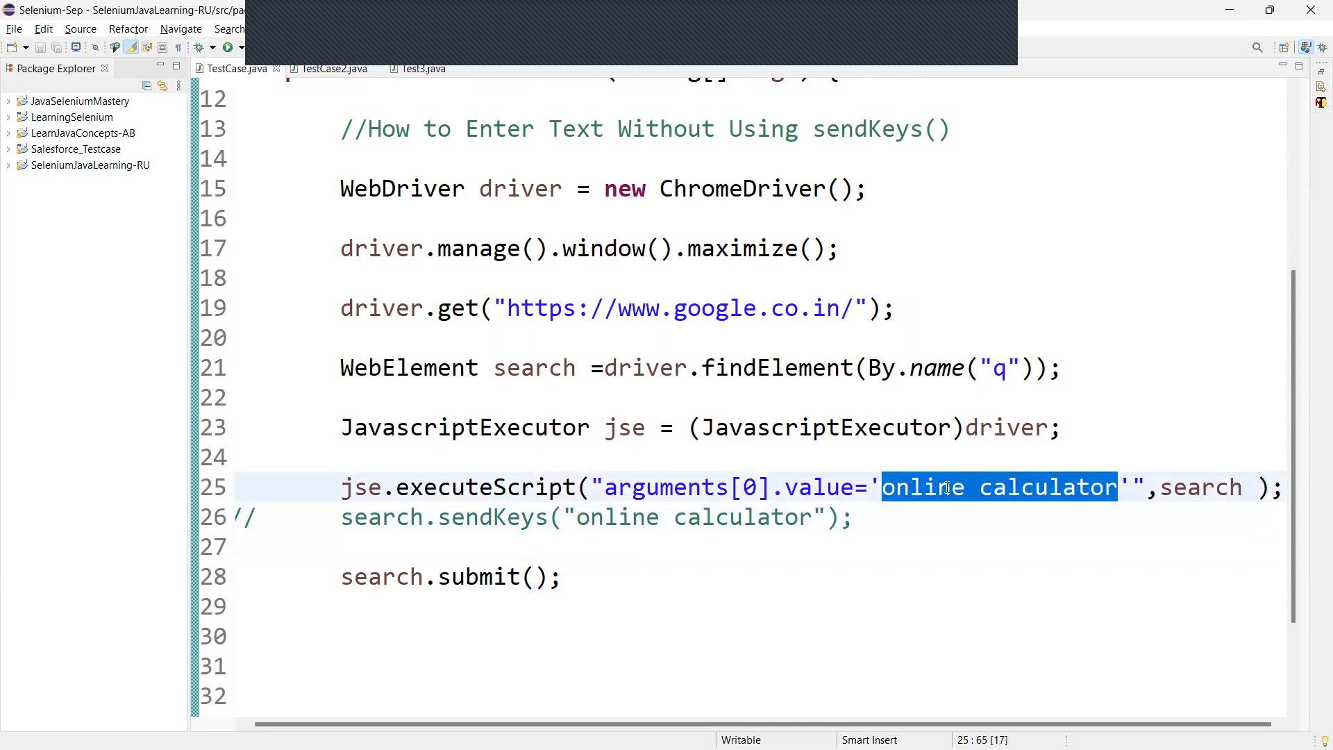
click(548, 487)
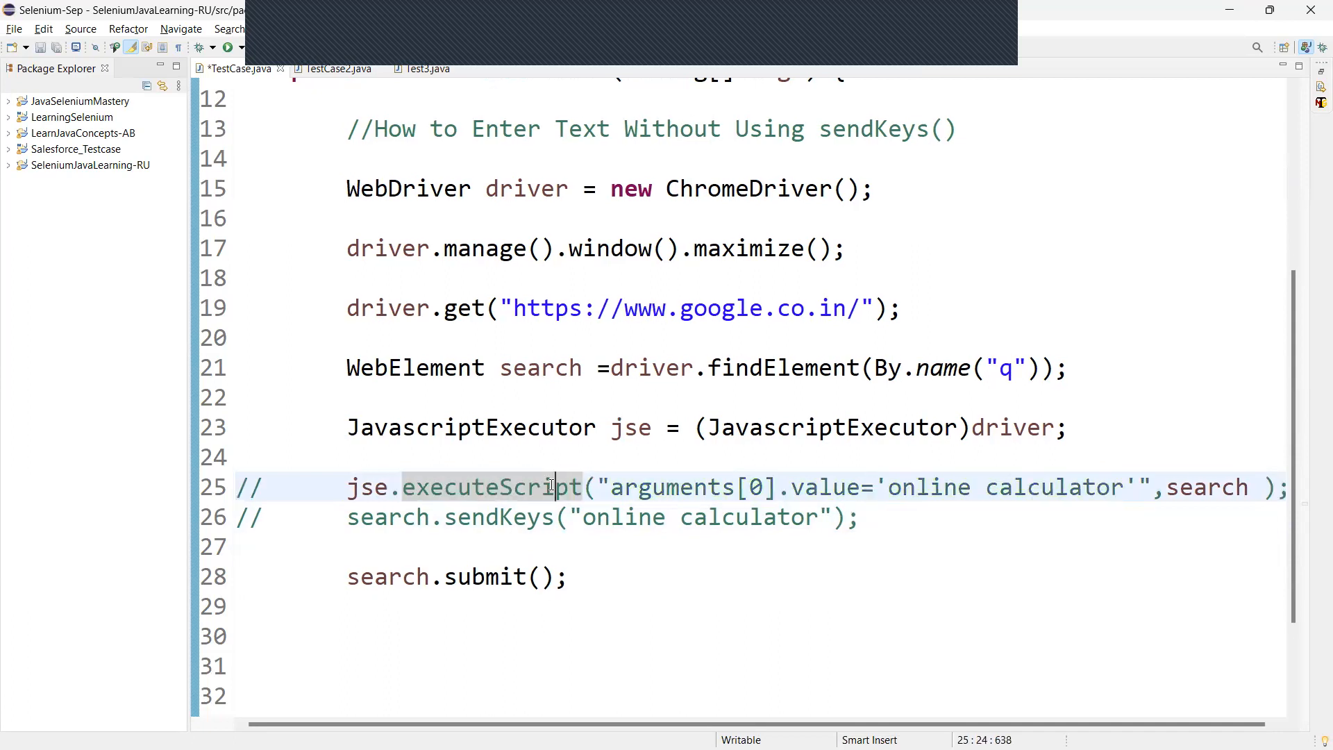
Step: Start a new jse.executeScript call with an empty script string
scroll(down, 3)
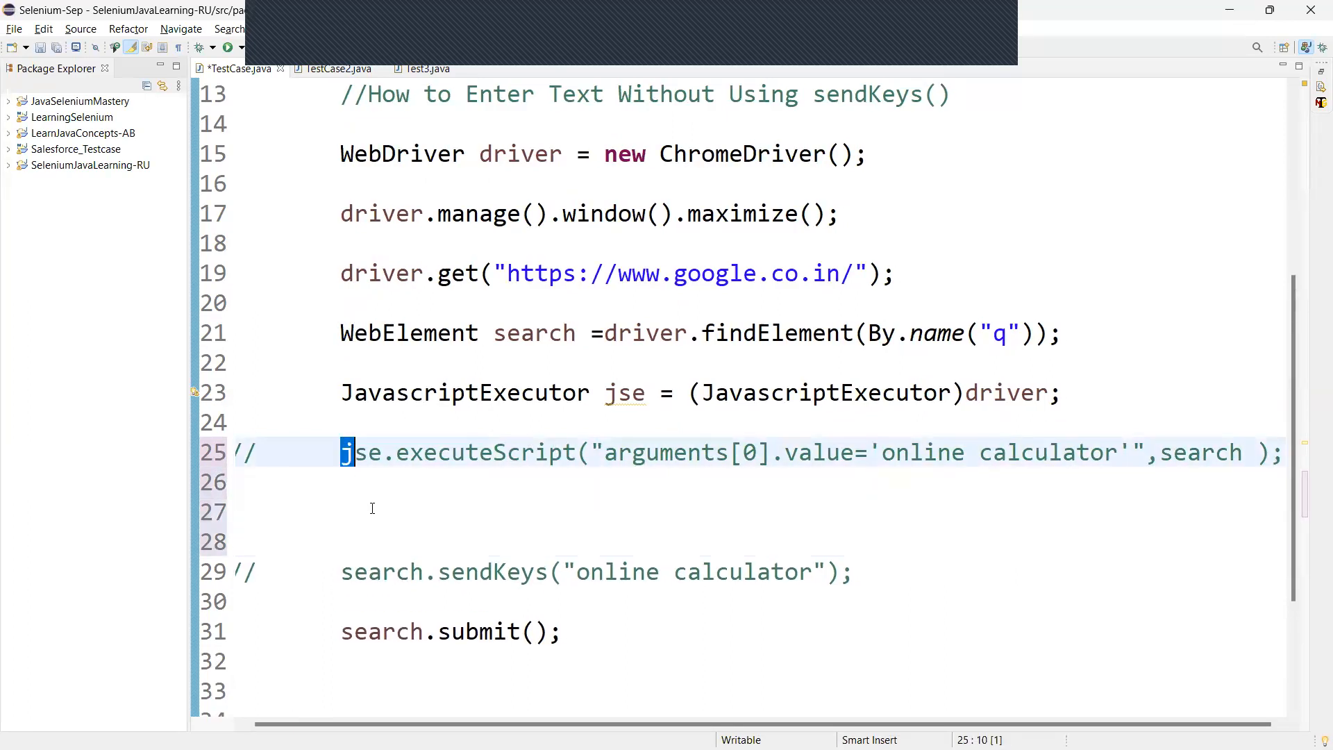
text(jse.)
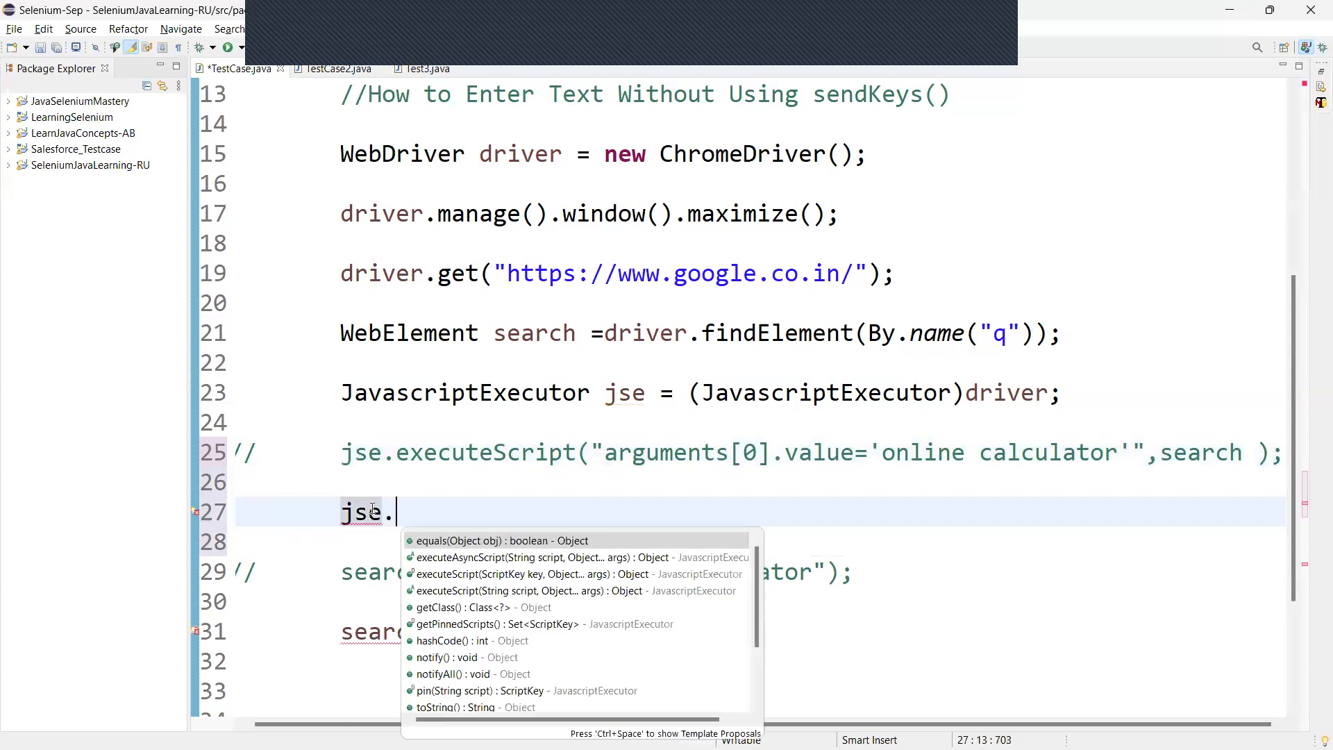
key(Escape)
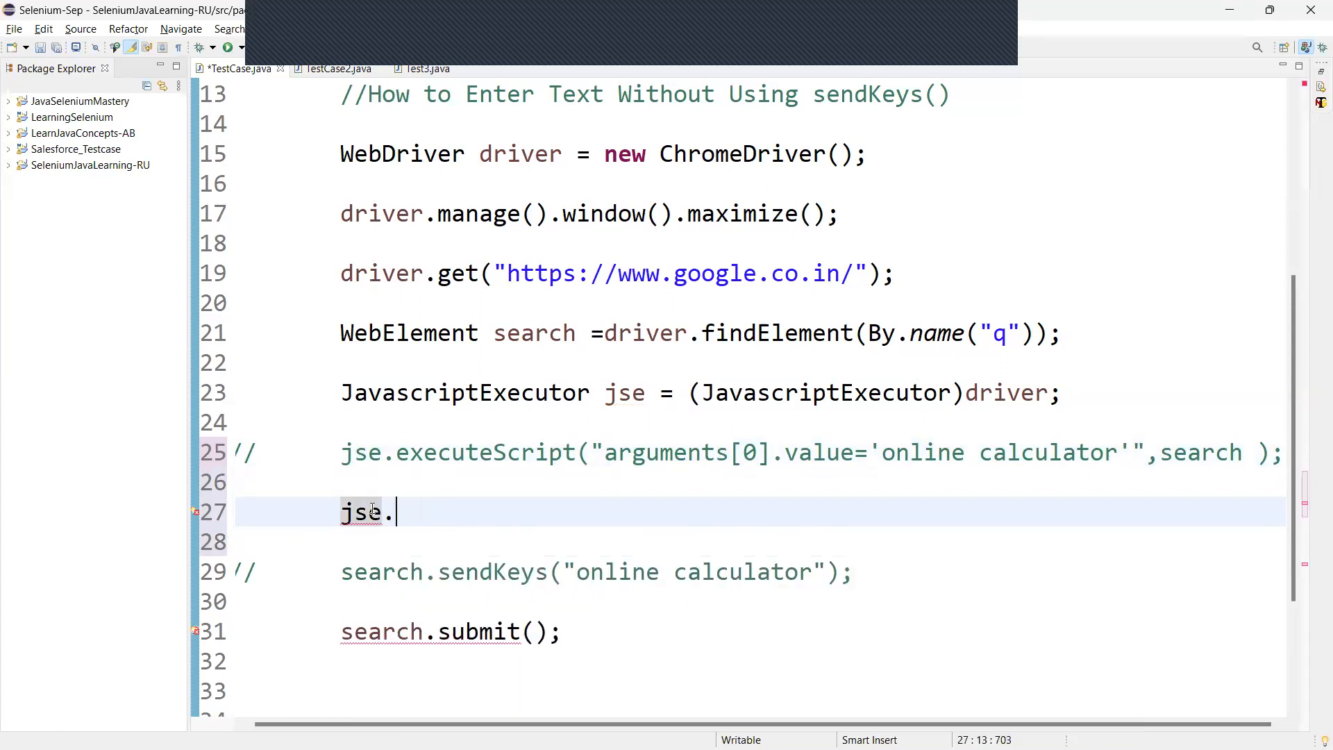
text(executeScript(null, args)
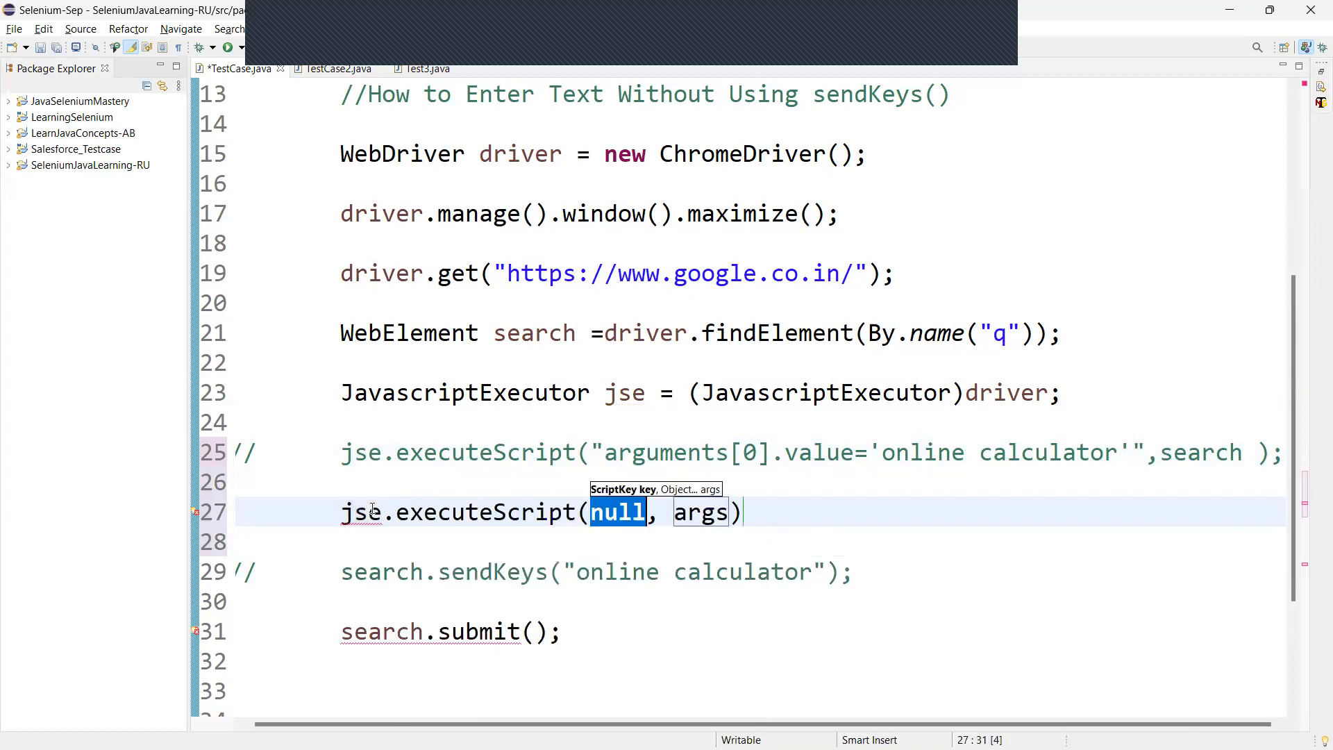
text("")
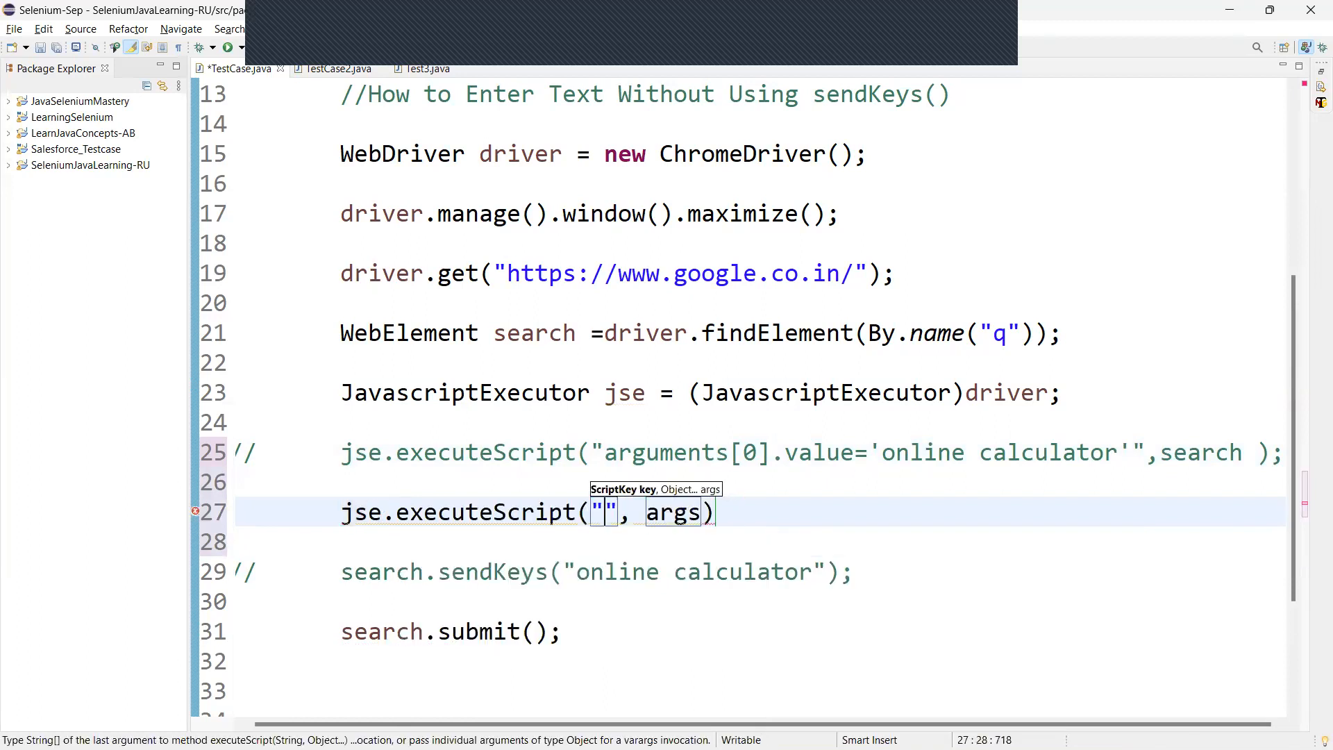
Step: Set the script to "arguments[0].value=arguments[1]" and replace args with search
text(arg)
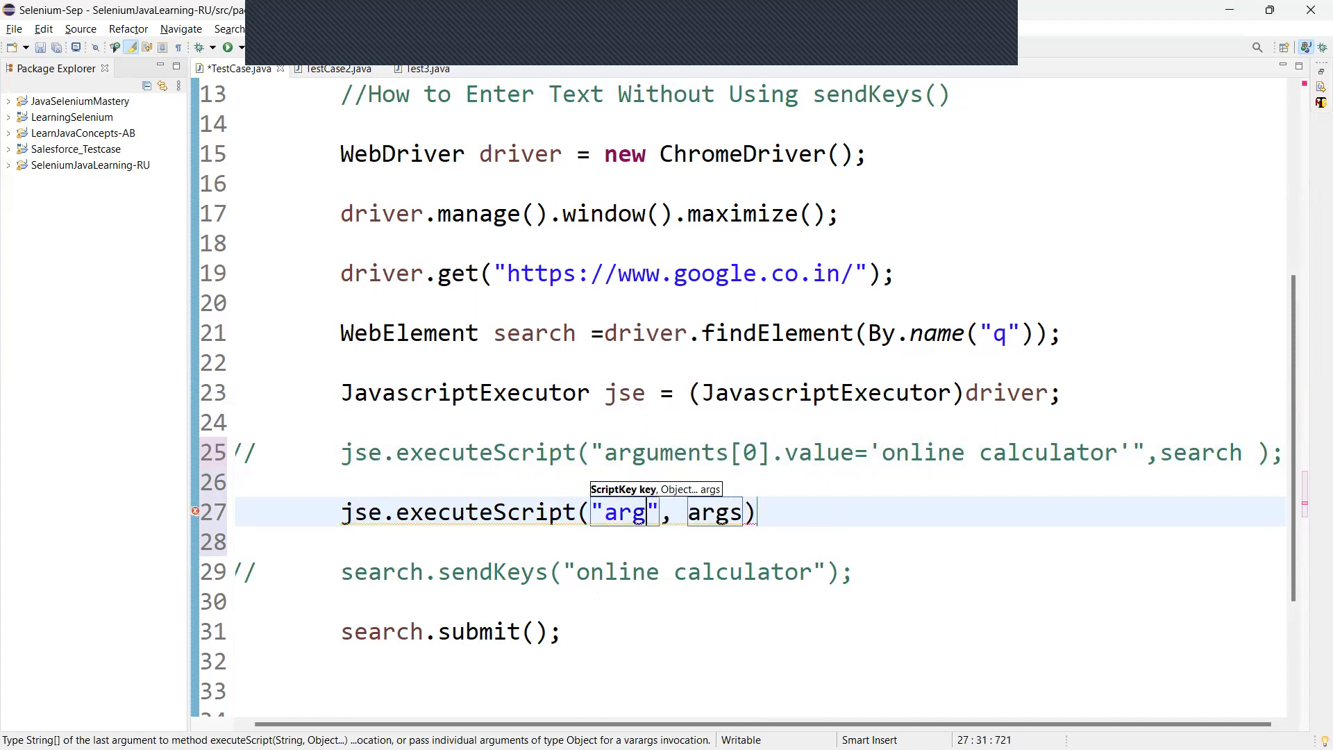
text(uments[0)
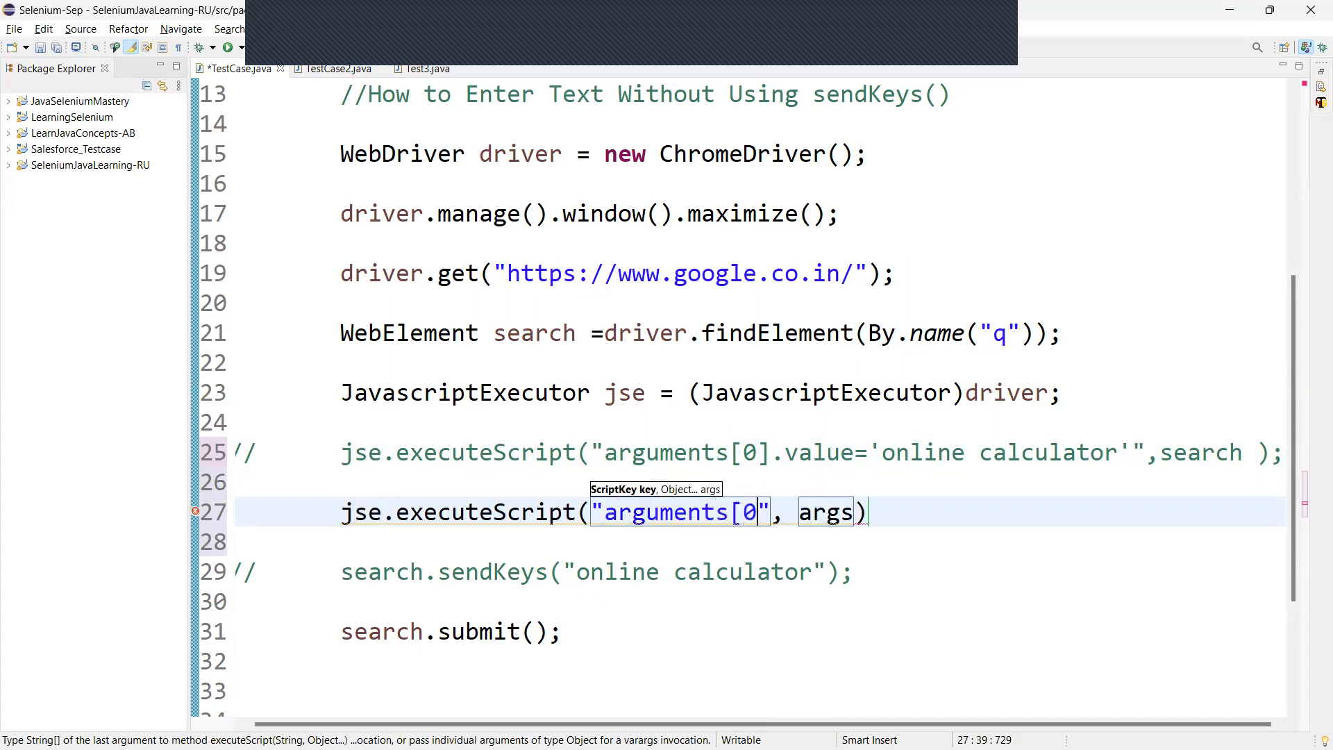
text(.v)
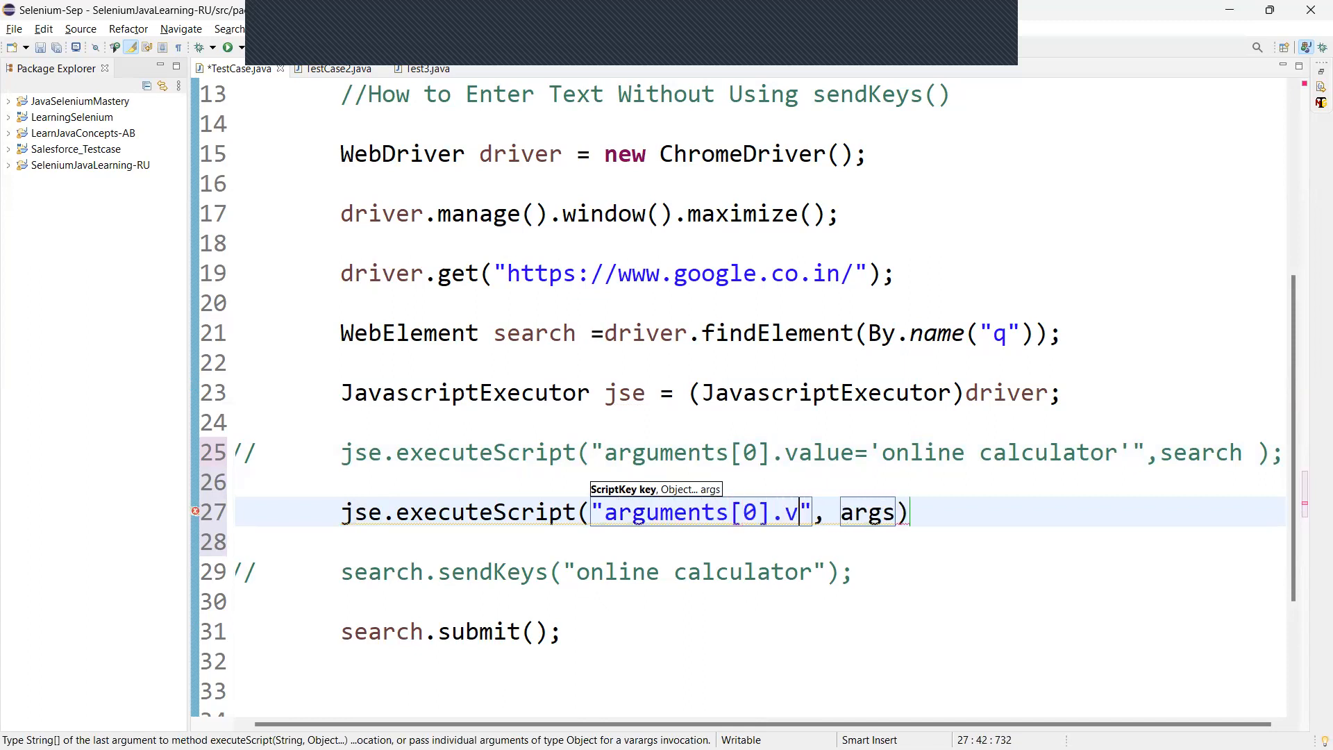
text(alue)
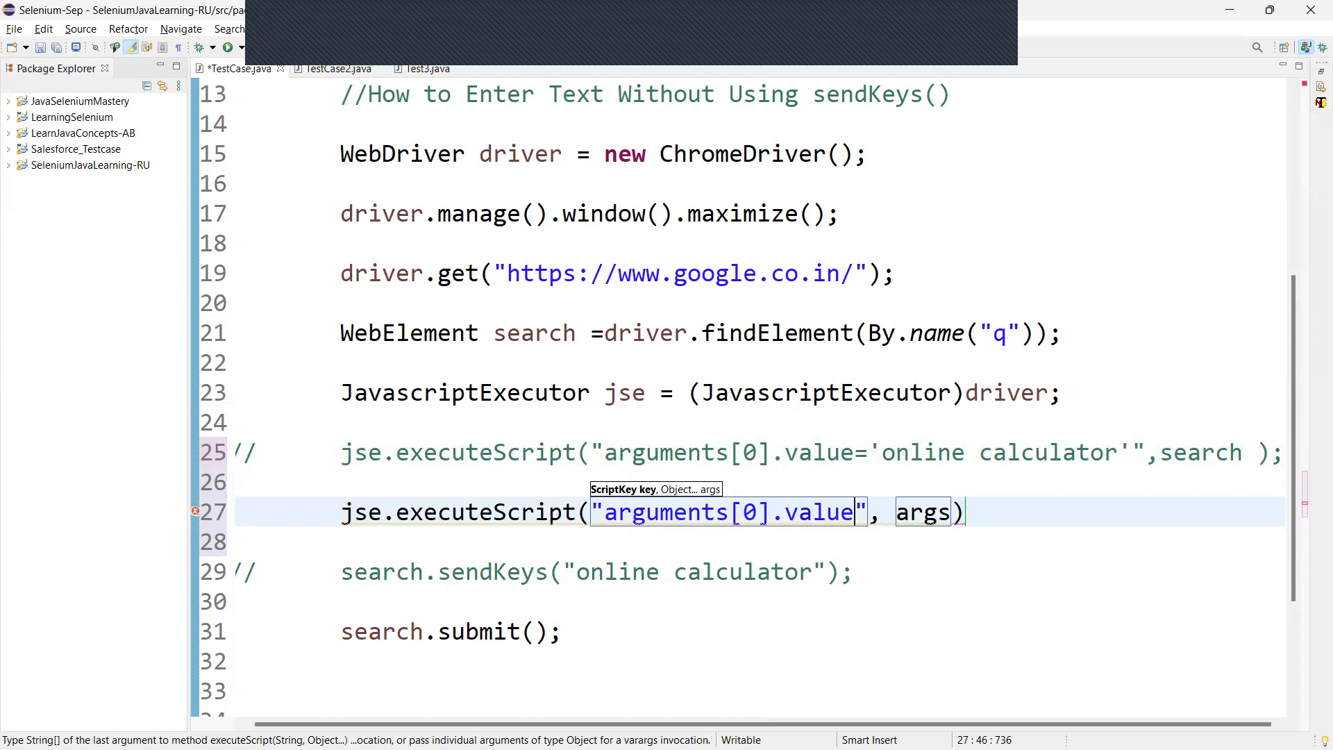
text(=)
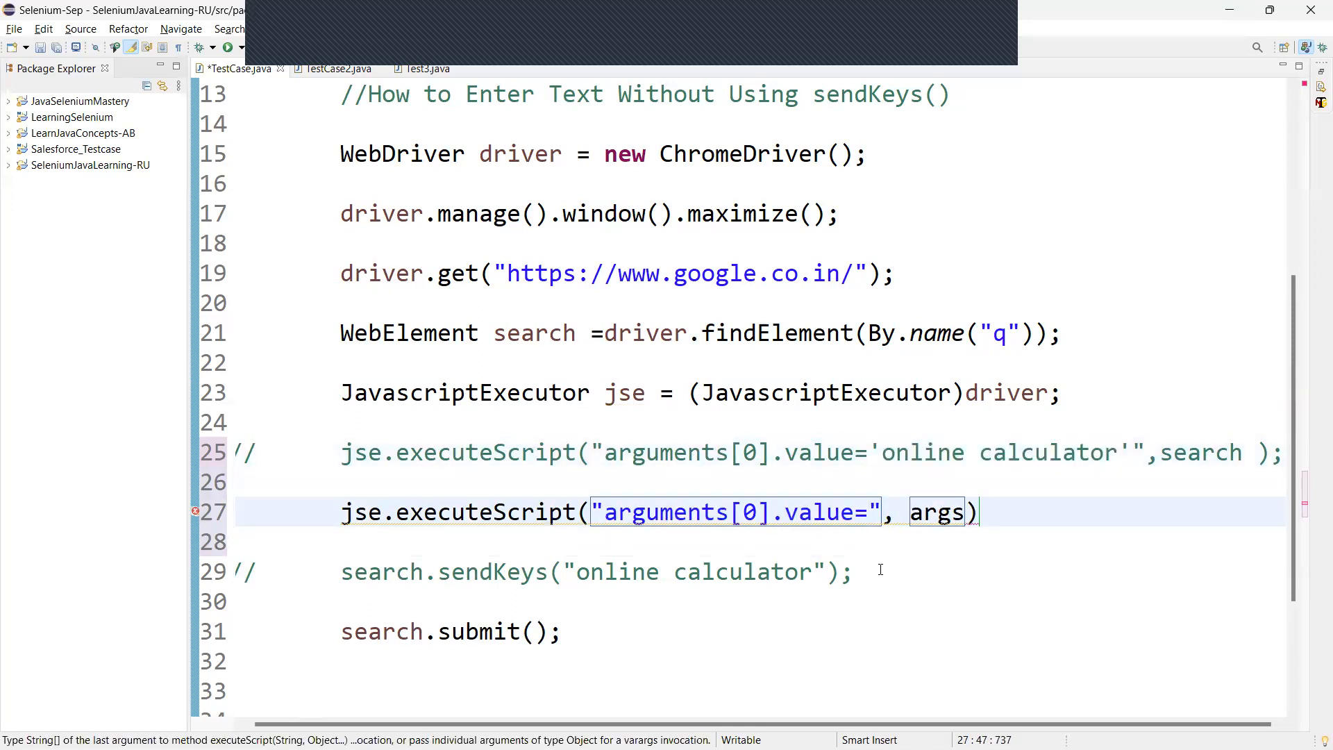
text(arguments)
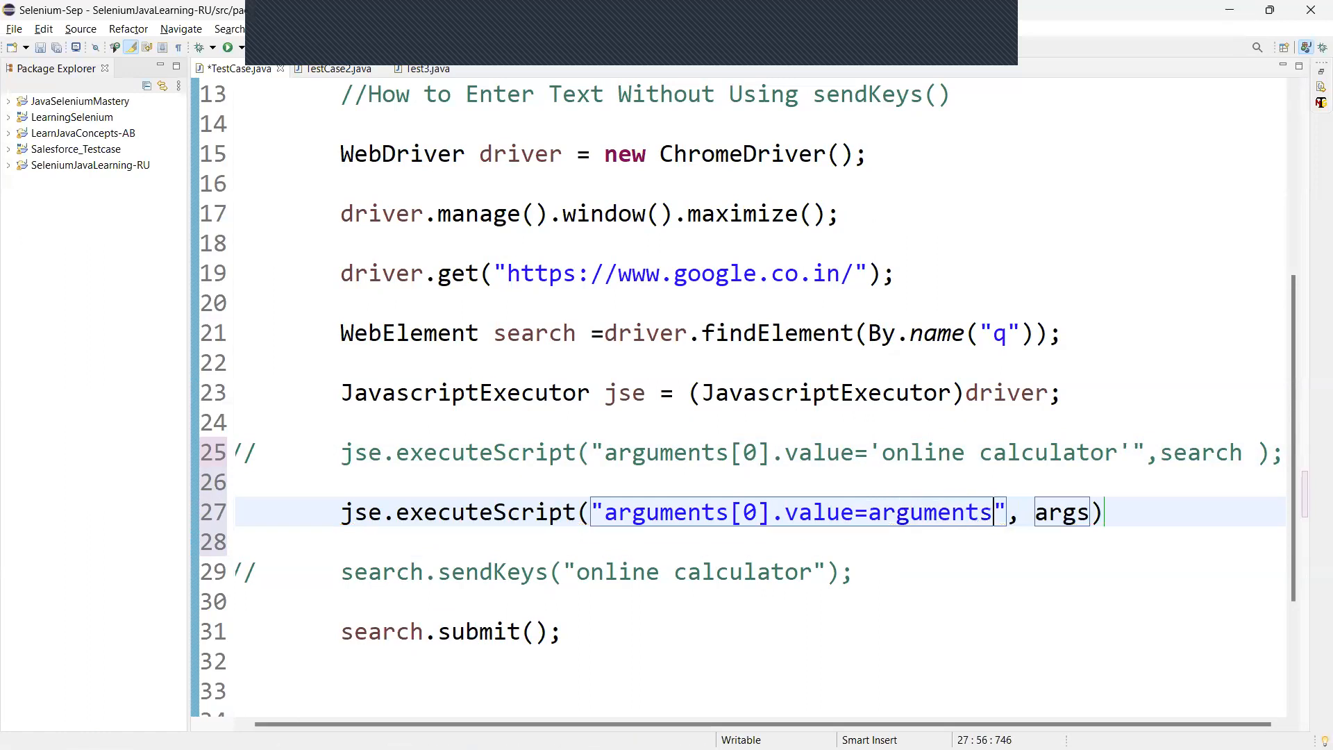
text([1])
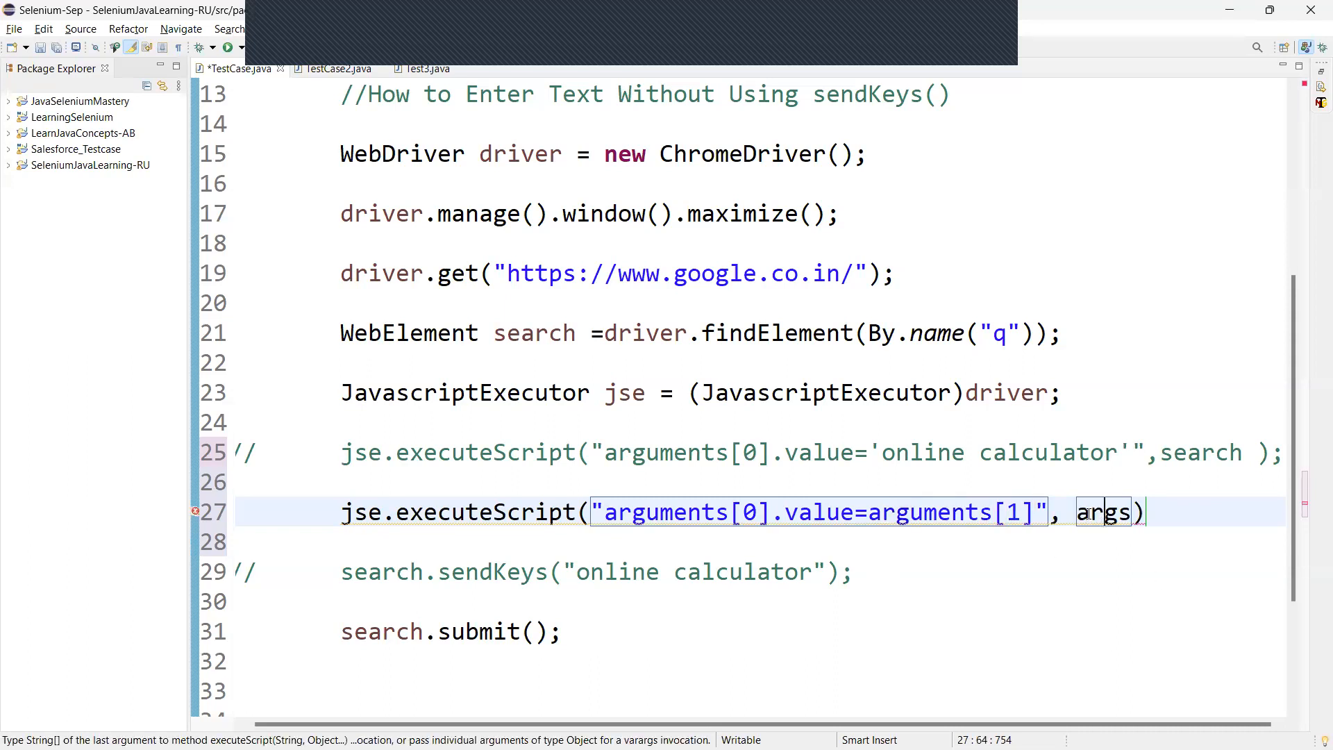
double_click(1103, 512)
text(search)
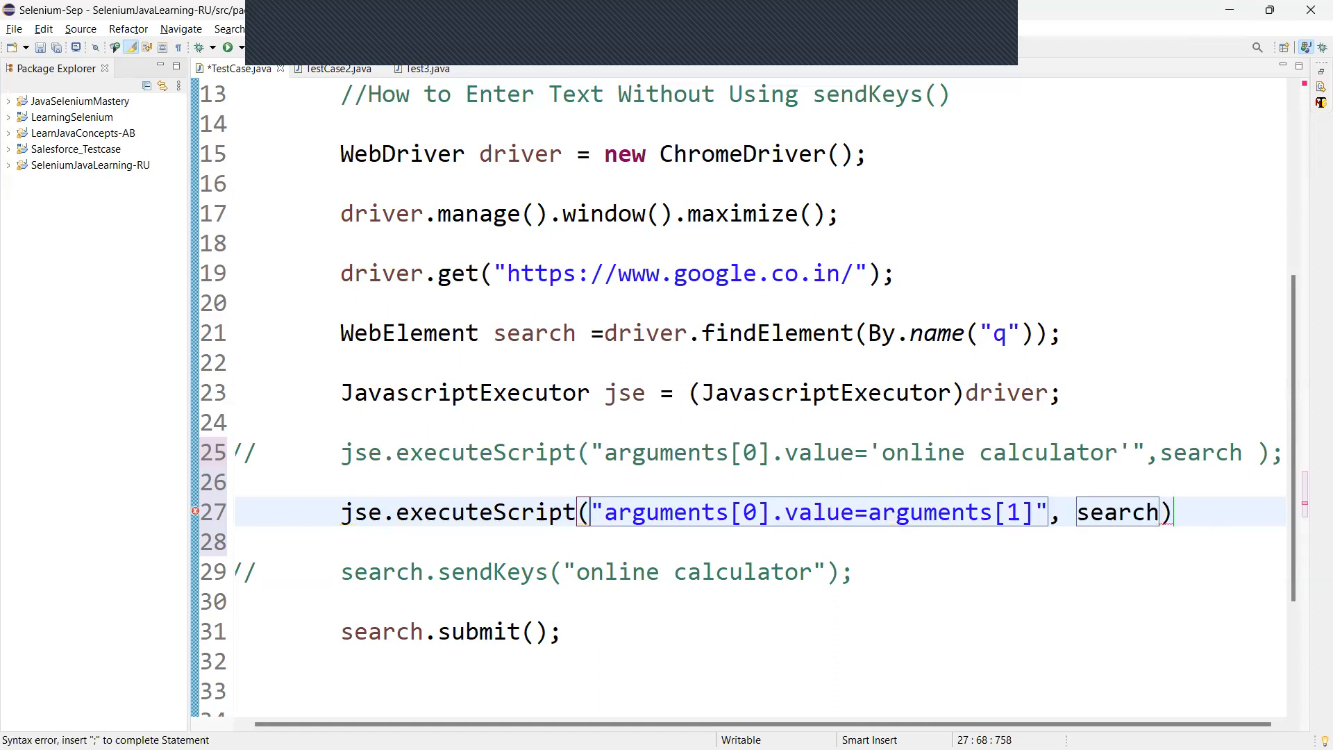
Step: Add "online calculator" after search in the new executeScript call
text(,"")
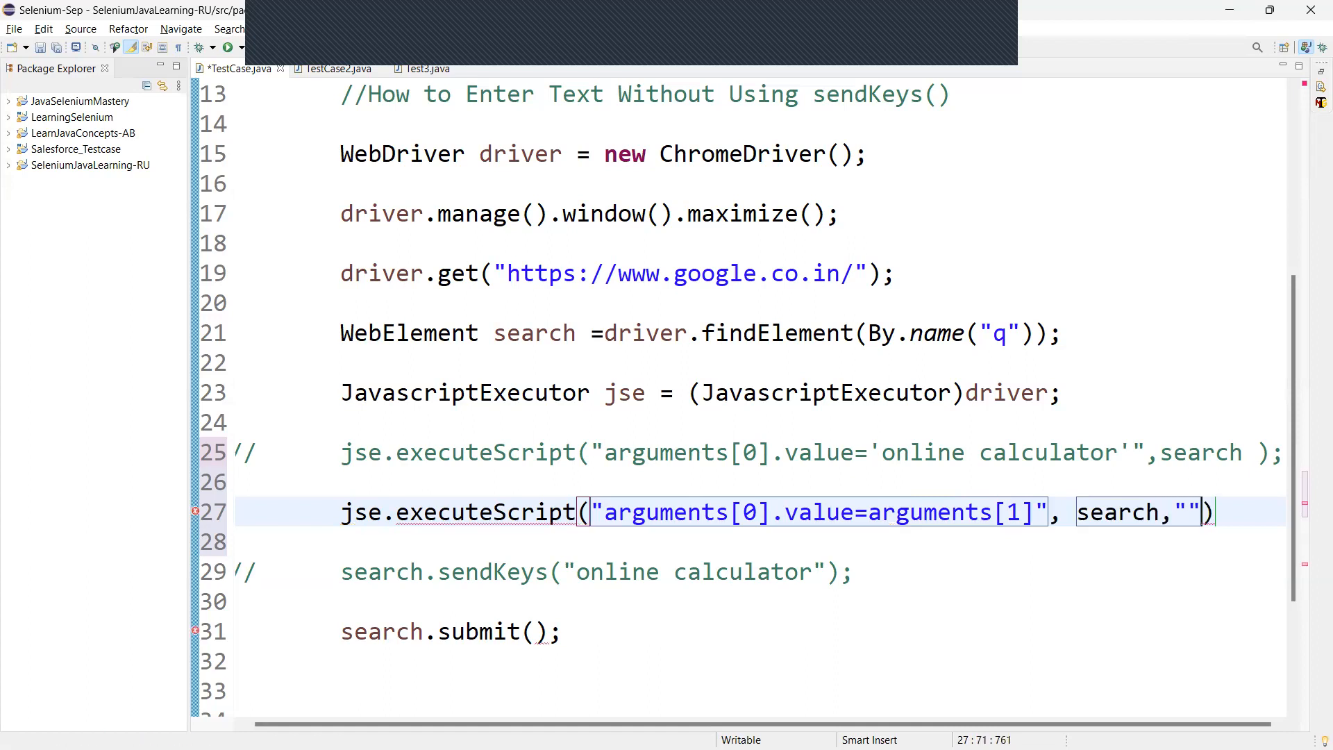
text(online)
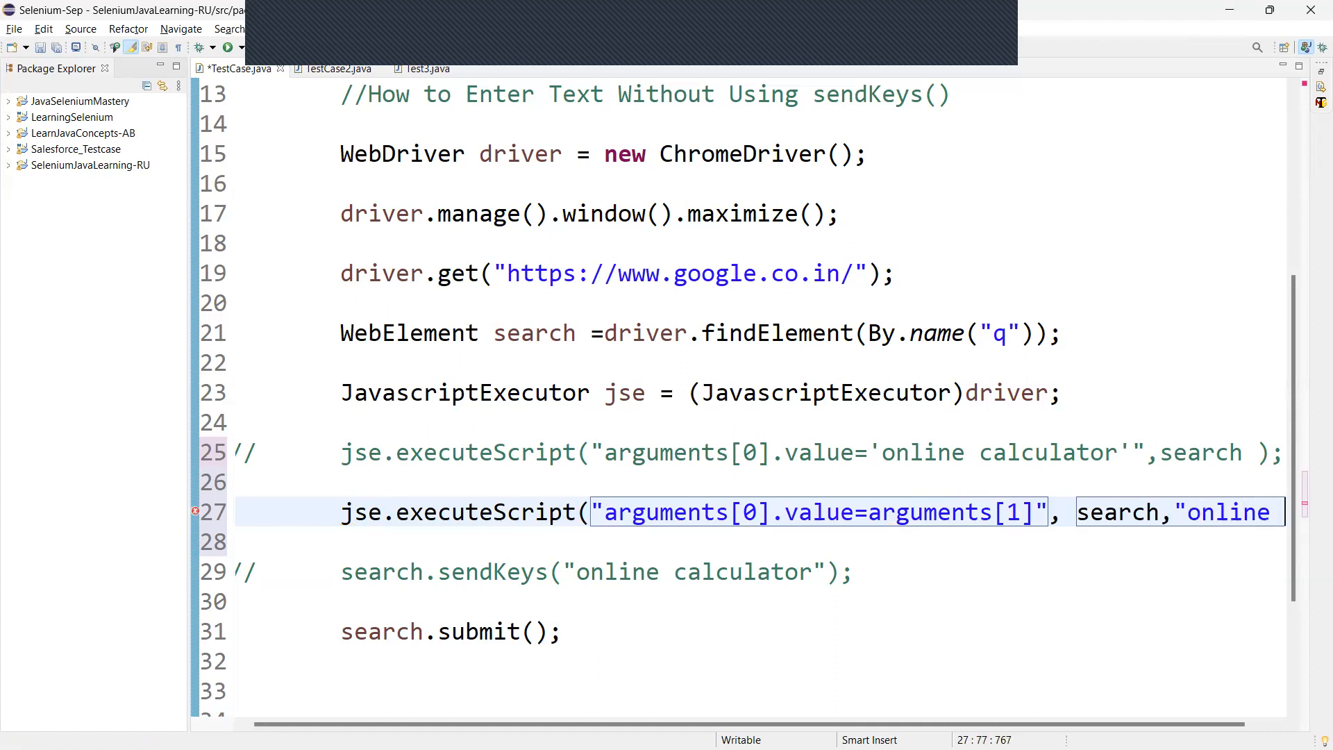
scroll(right, 3)
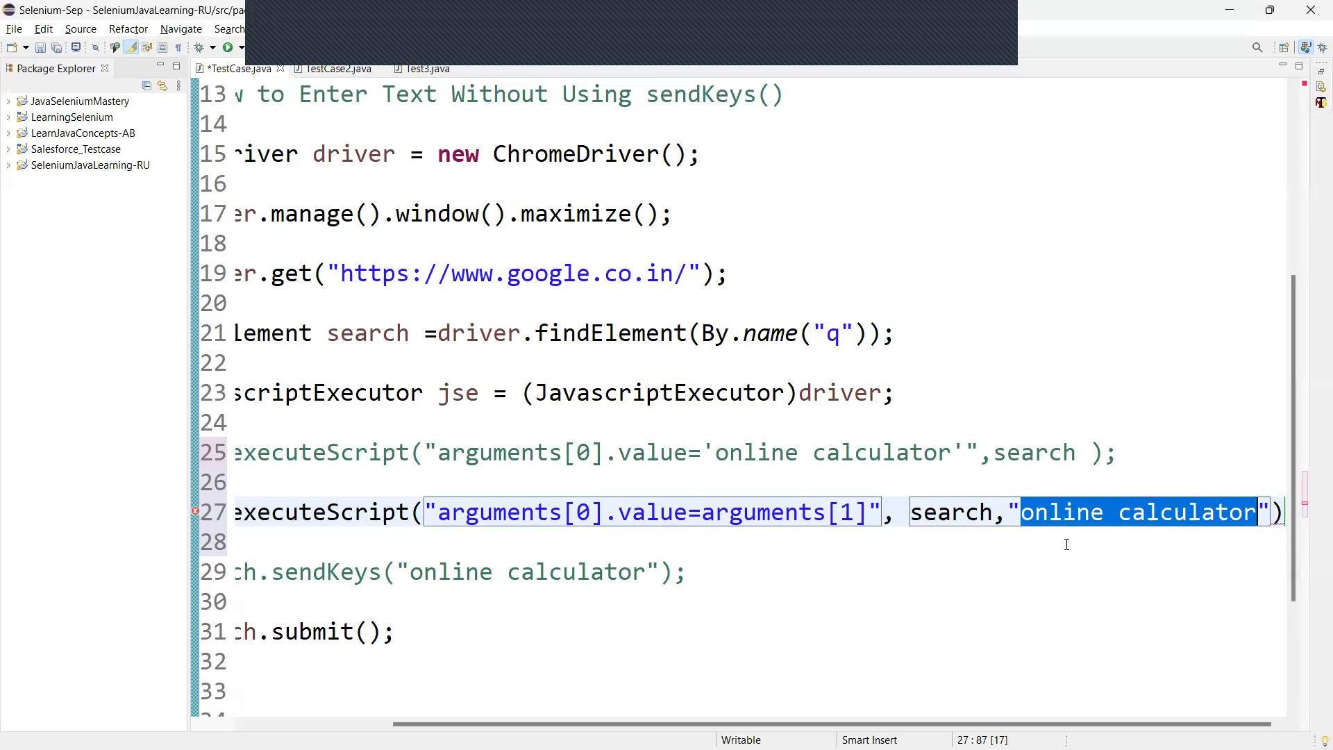
mouse_move(706, 681)
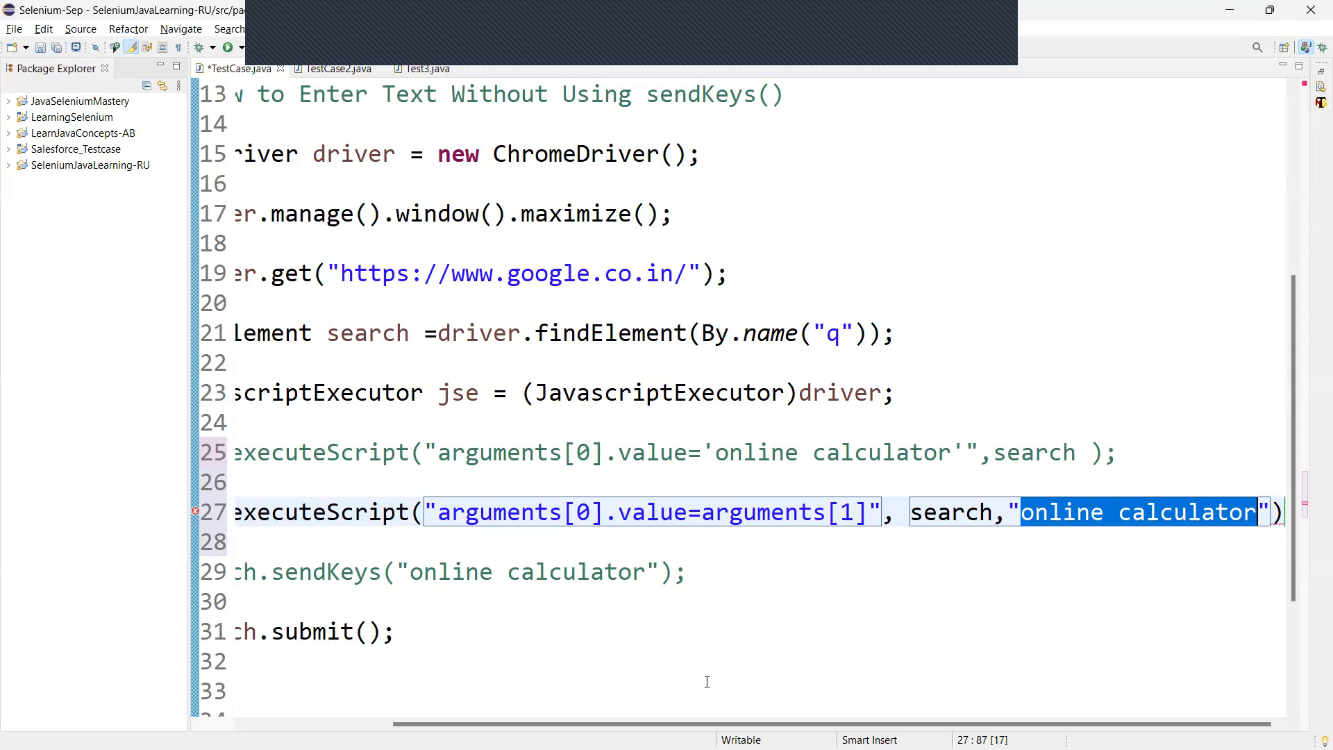
scroll(left, 3)
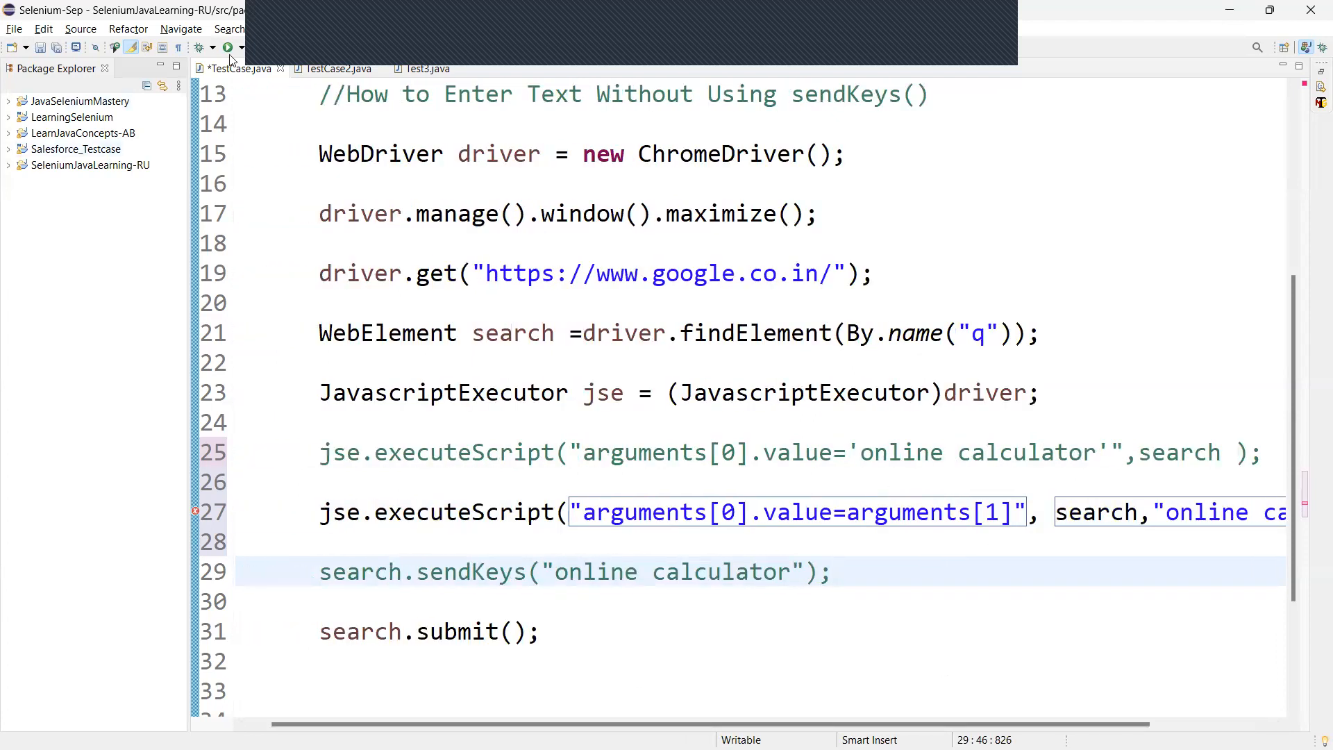
click(227, 46)
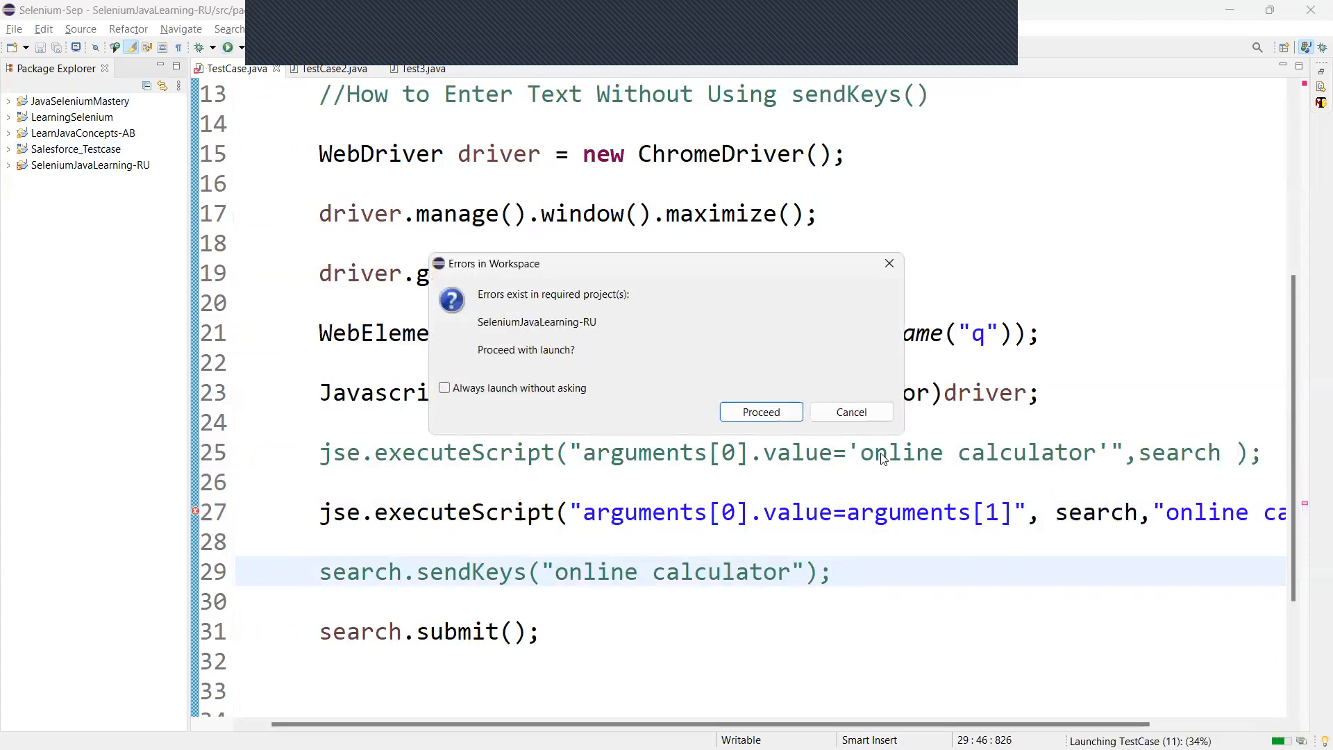
mouse_move(852, 412)
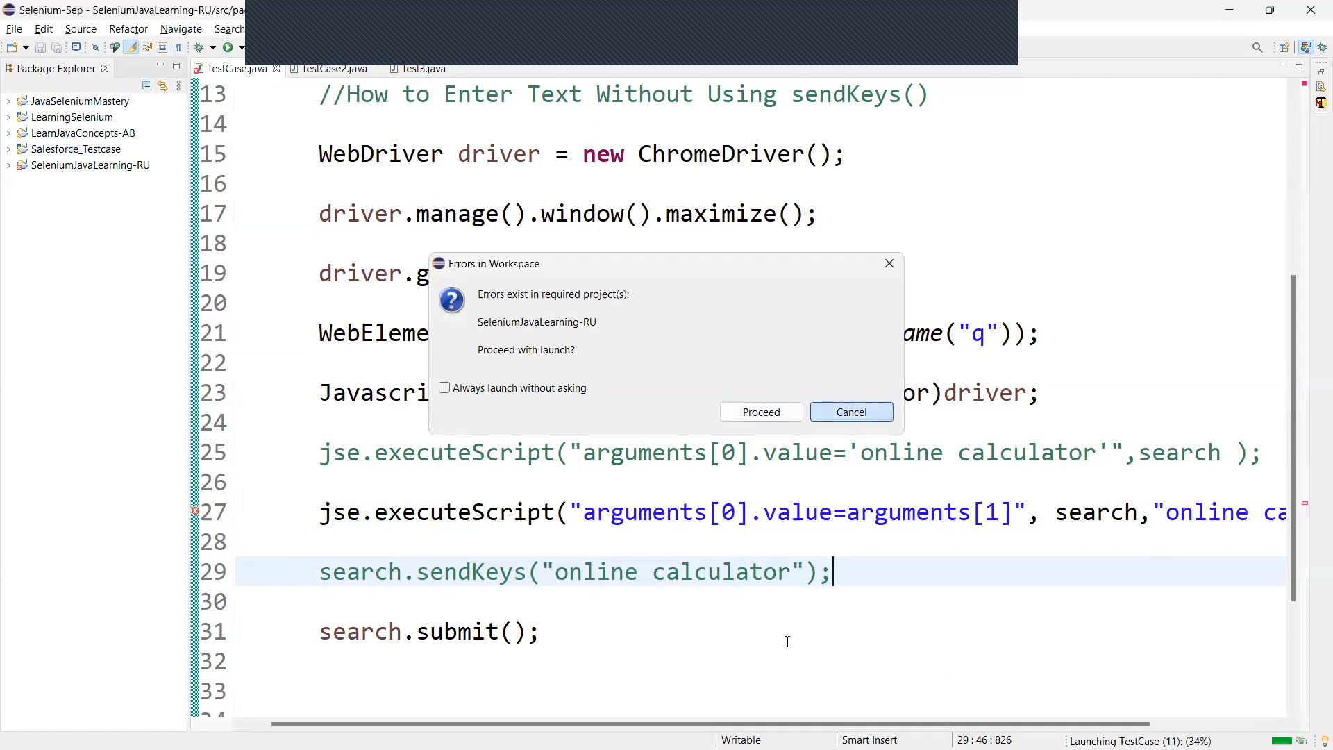
click(850, 412)
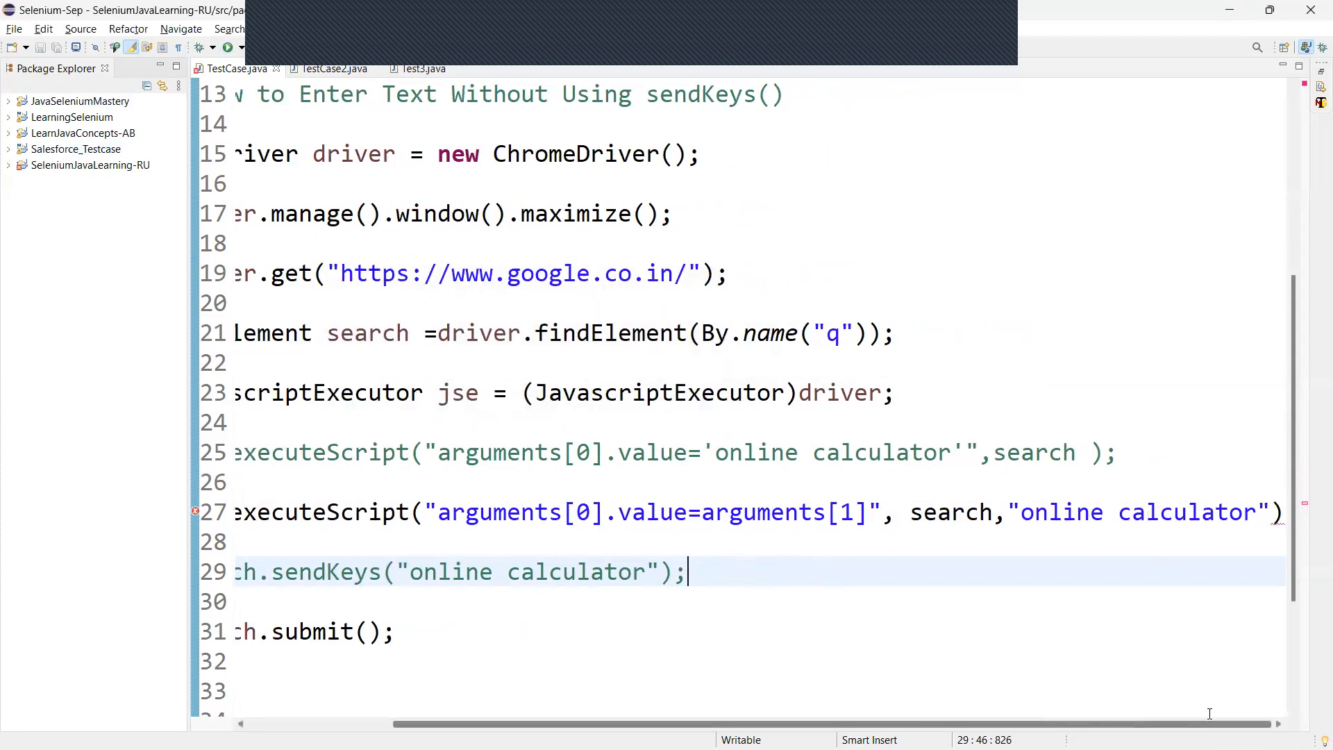